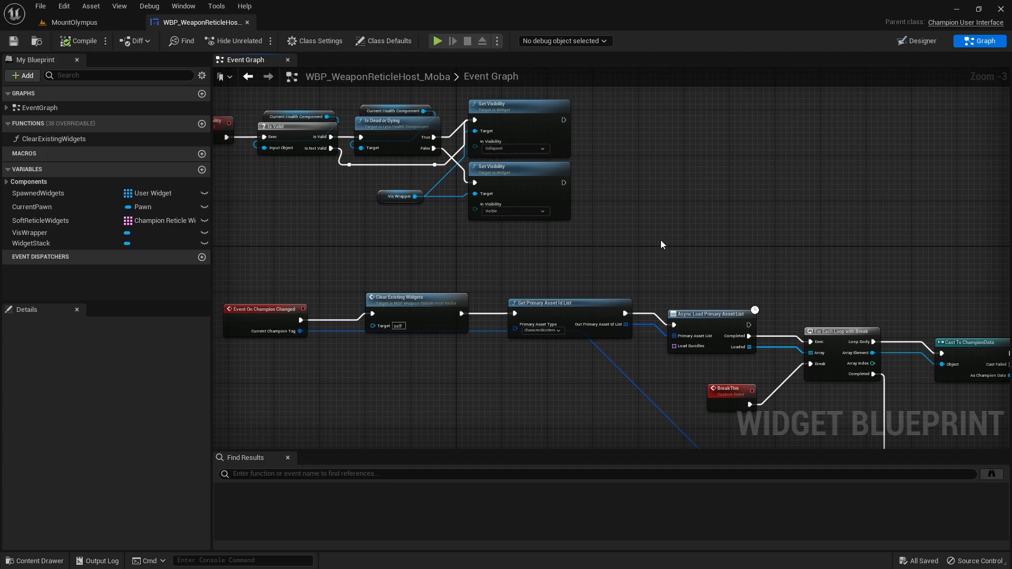
mouse_move(458, 338)
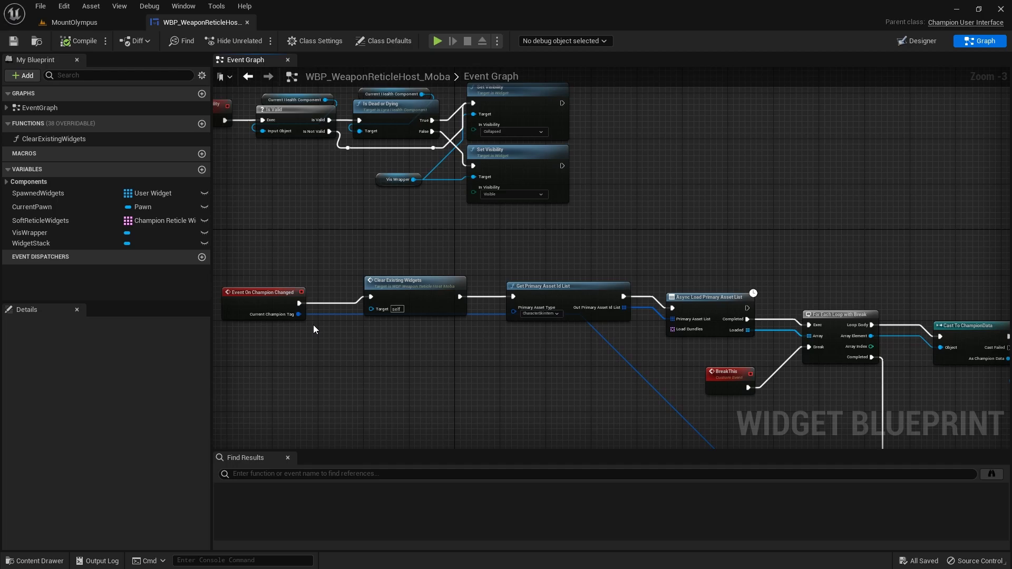
- Inspect the Async Load Primary Asset List chain in the graph, then switch to the code editor
click(271, 292)
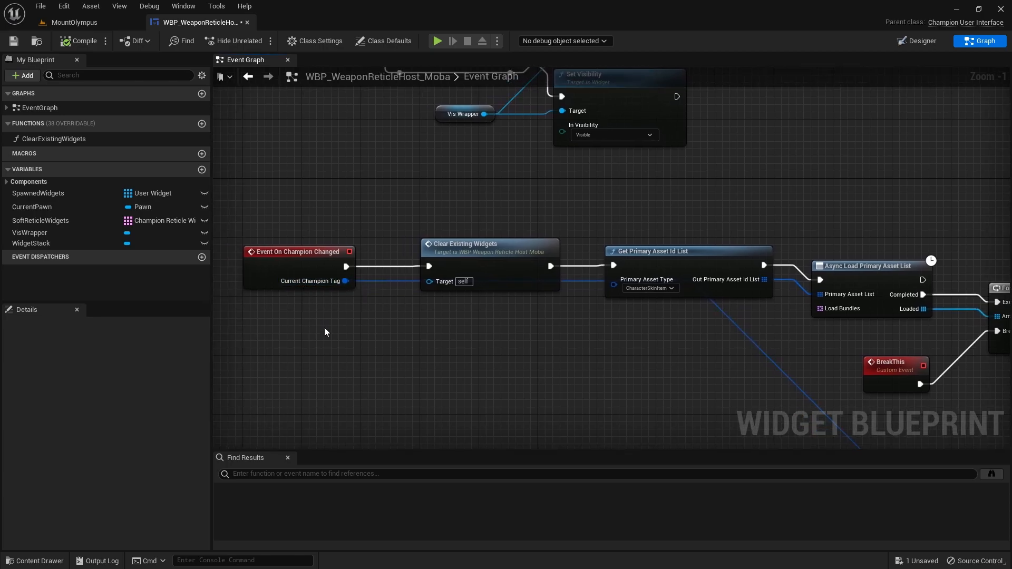
mouse_move(315, 280)
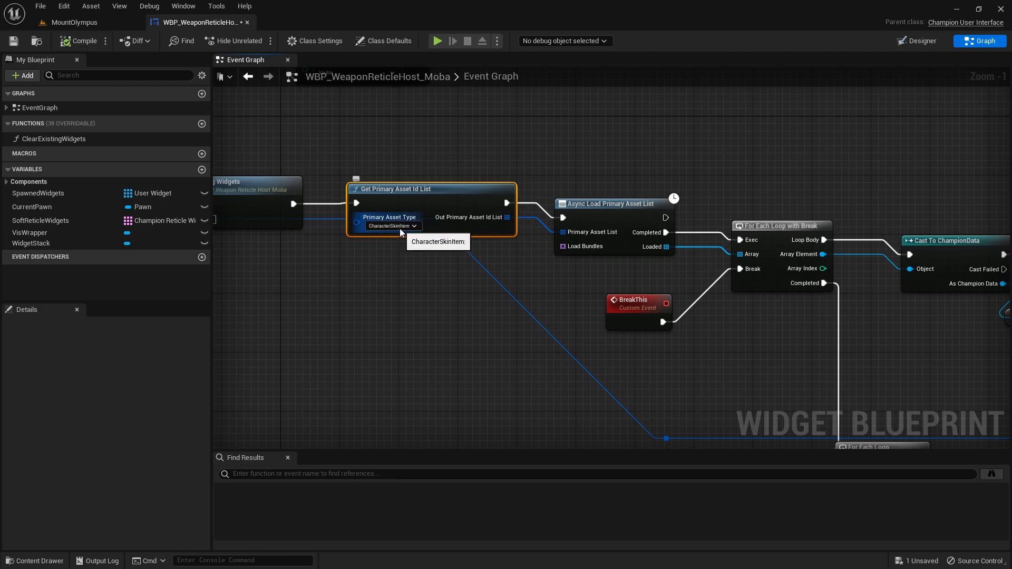
mouse_move(390, 256)
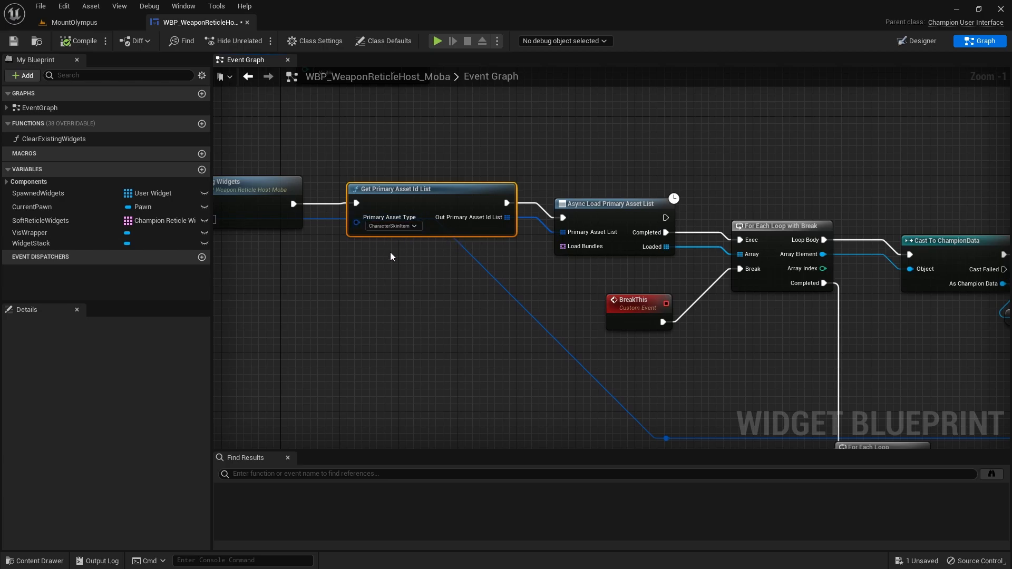
mouse_move(387, 251)
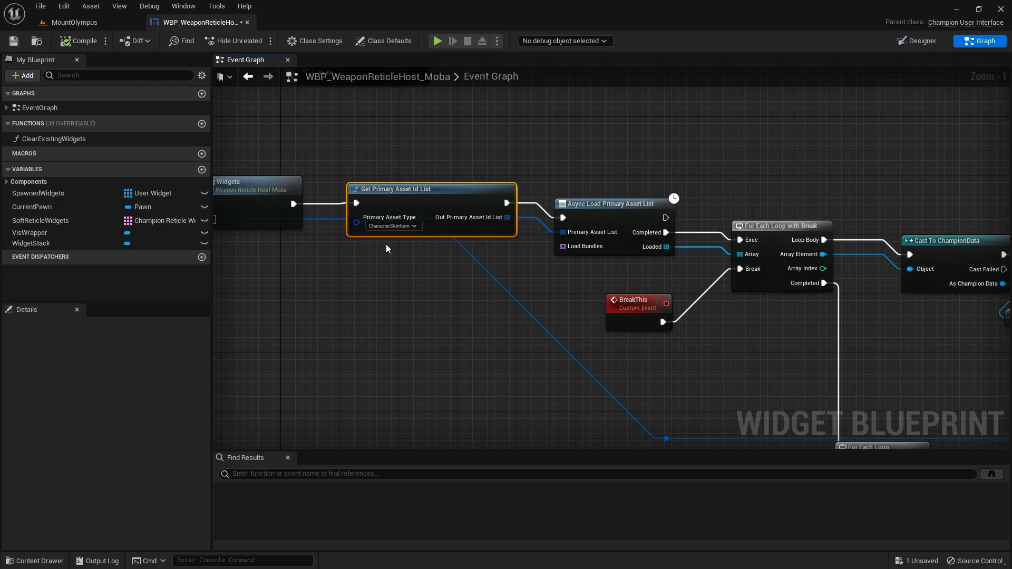
mouse_move(384, 241)
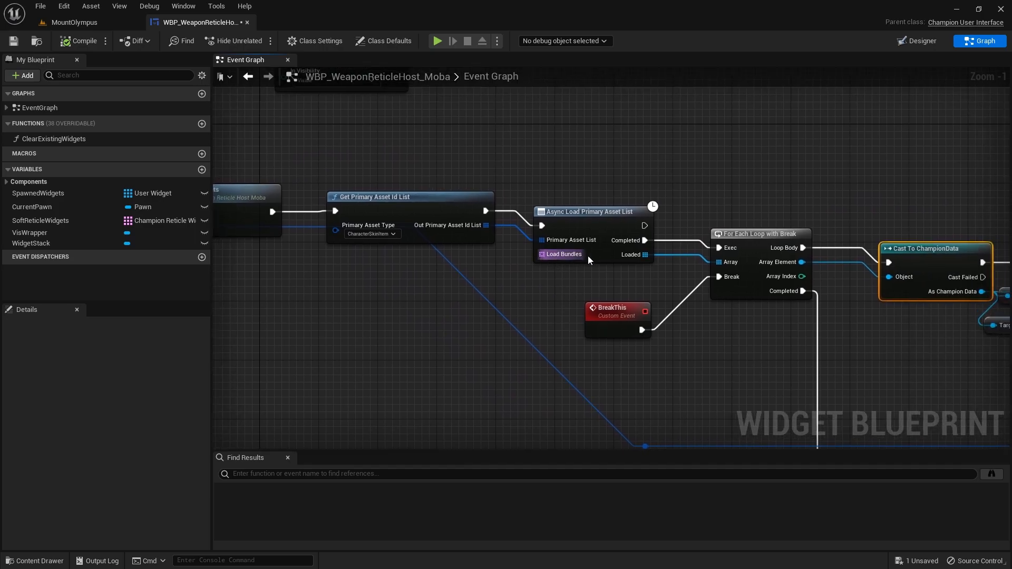
mouse_move(560, 254)
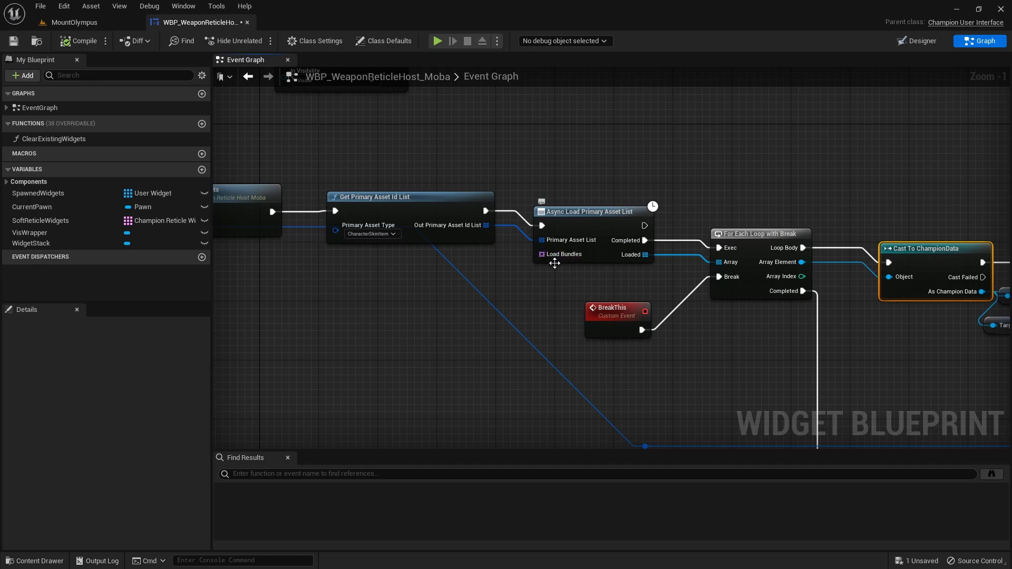
mouse_move(539, 255)
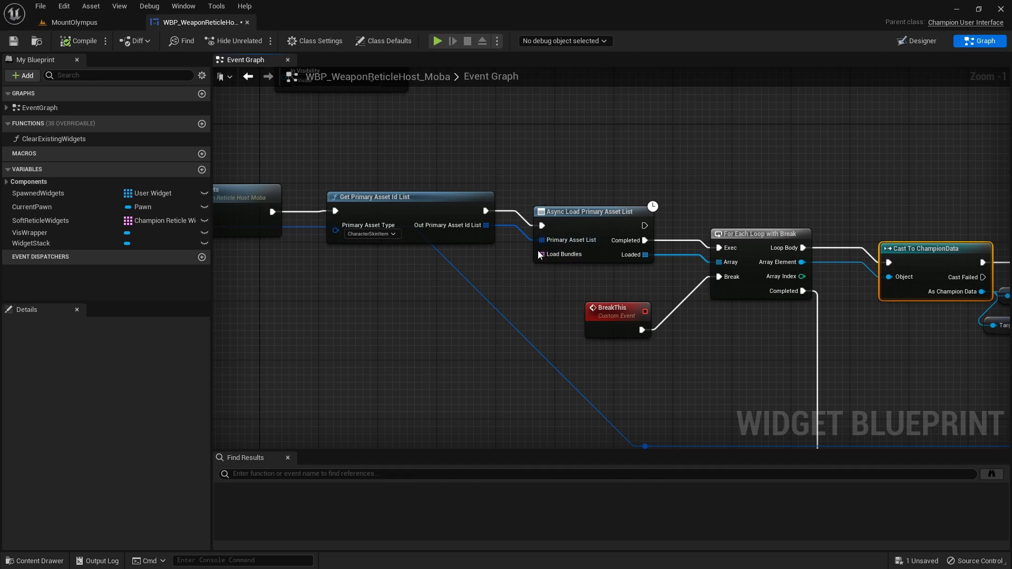
mouse_move(547, 302)
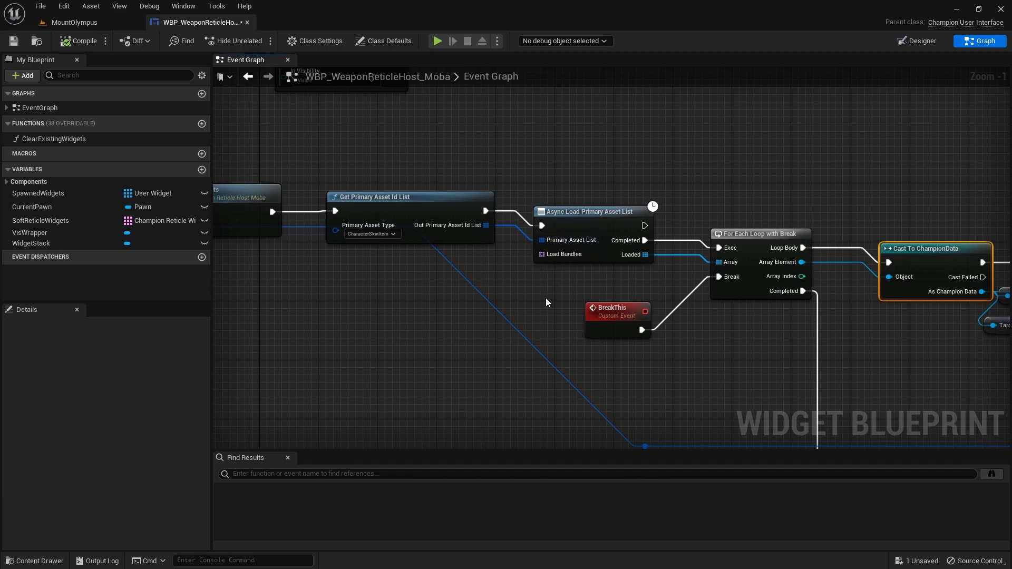
click(588, 212)
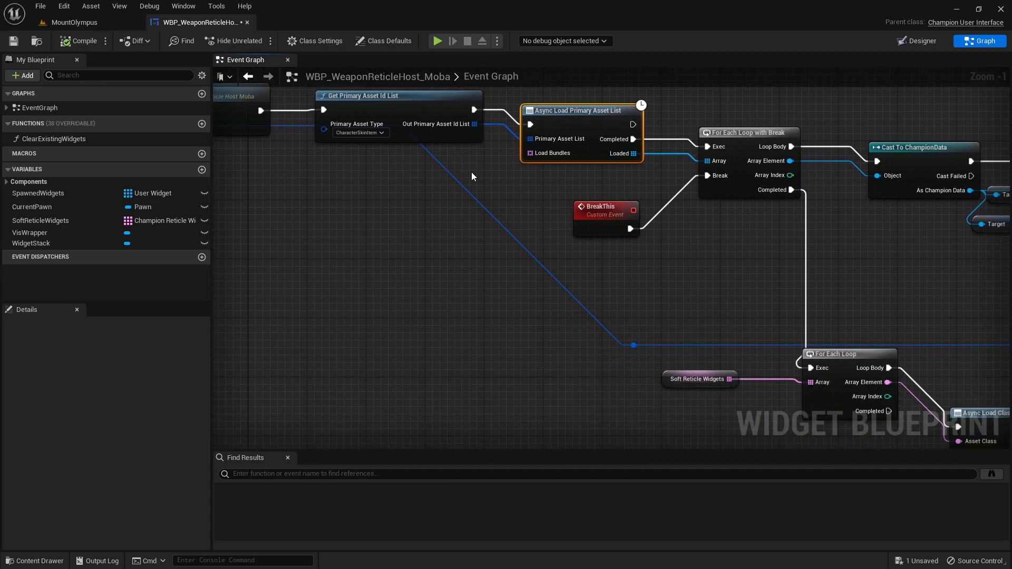
mouse_move(622, 154)
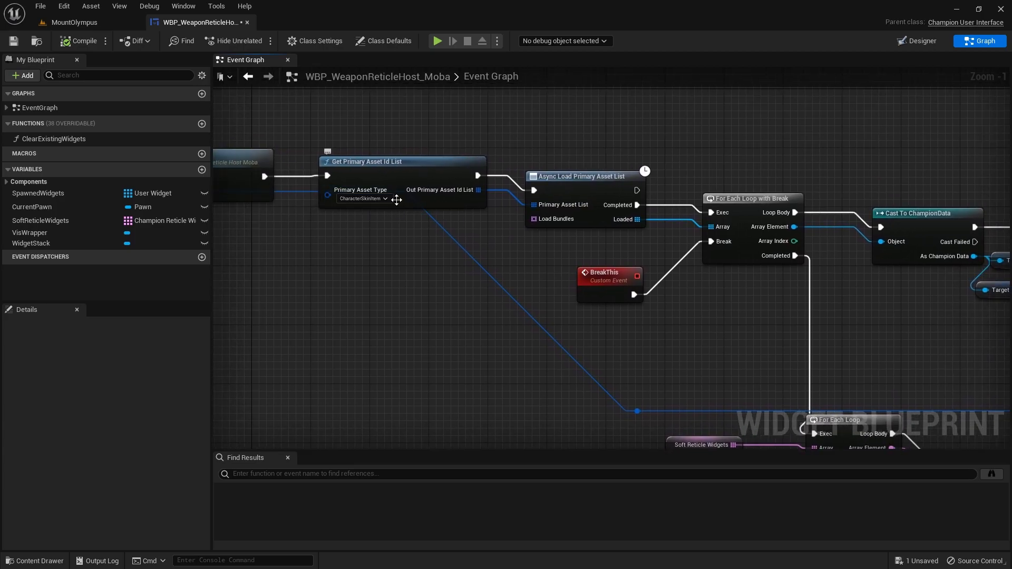
mouse_move(363, 198)
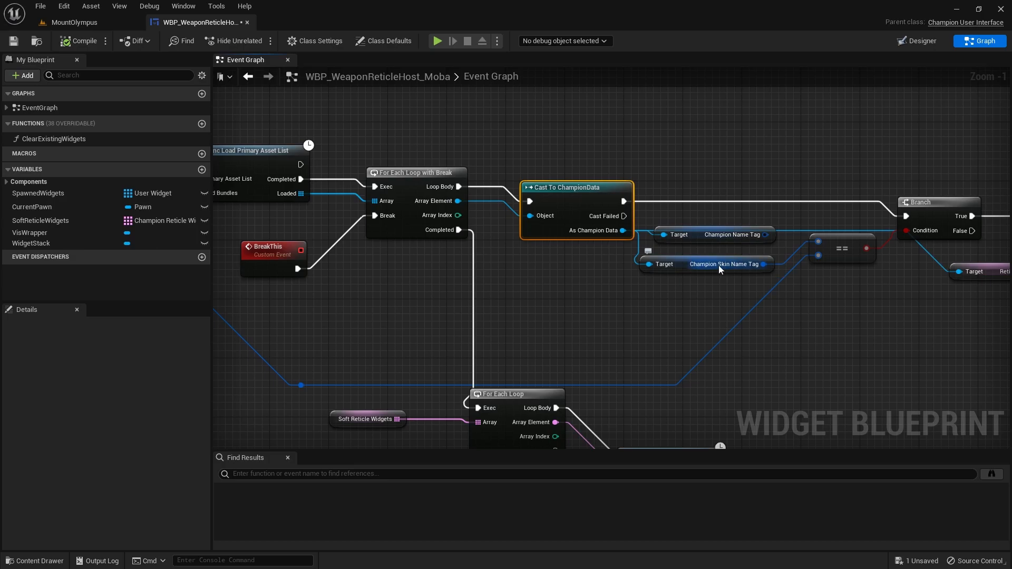
scroll(down, 3)
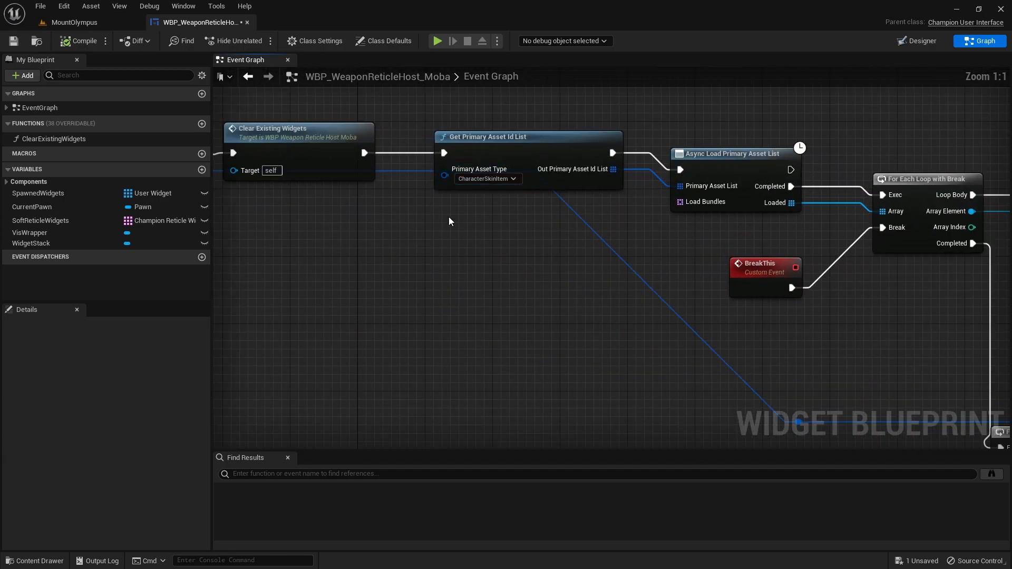
key(alt+tab)
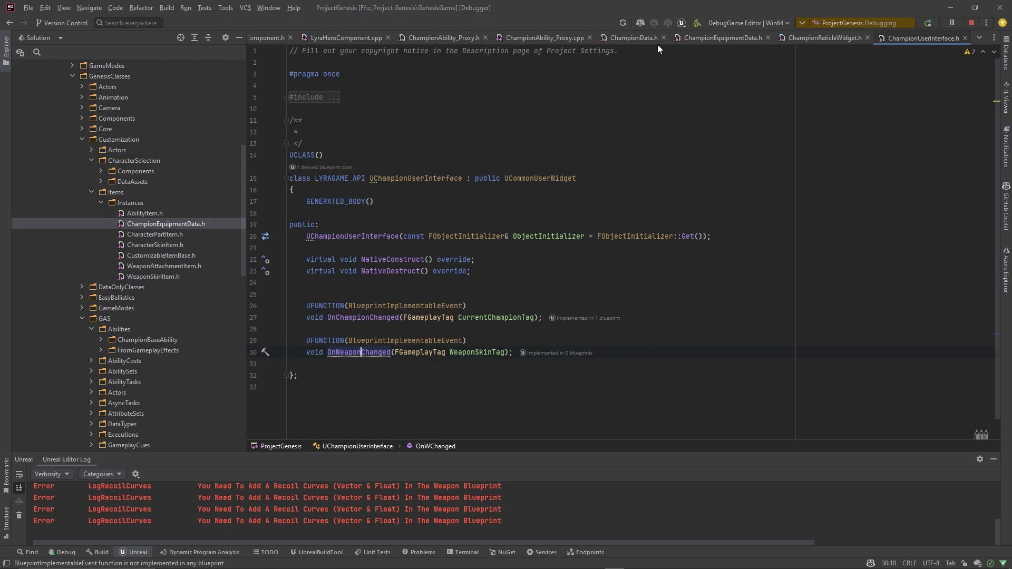
- Review ChampionData.h's name-tag properties and GetPrimaryAssetId override, then return to the Unreal editor
click(631, 38)
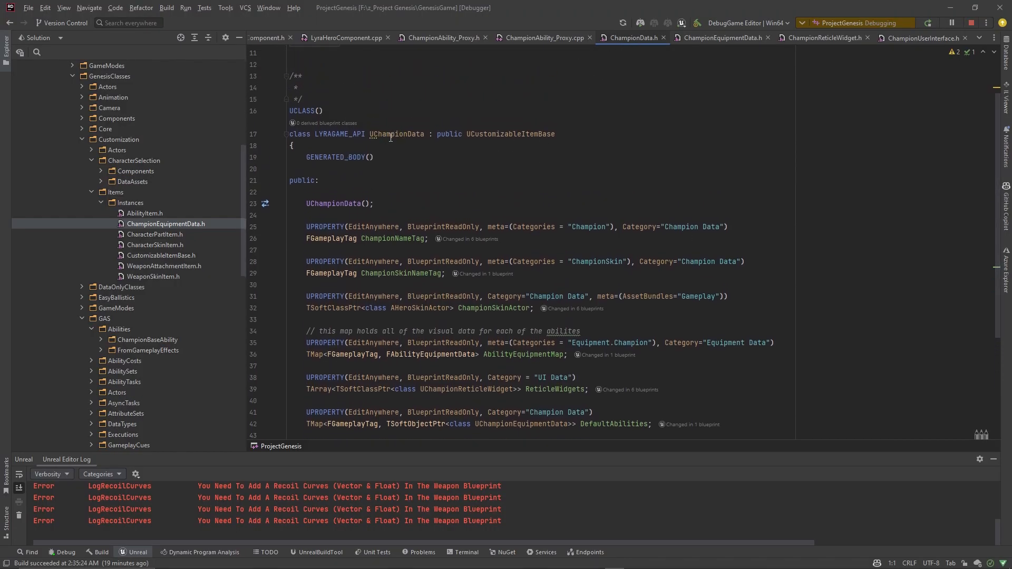
scroll(down, 3)
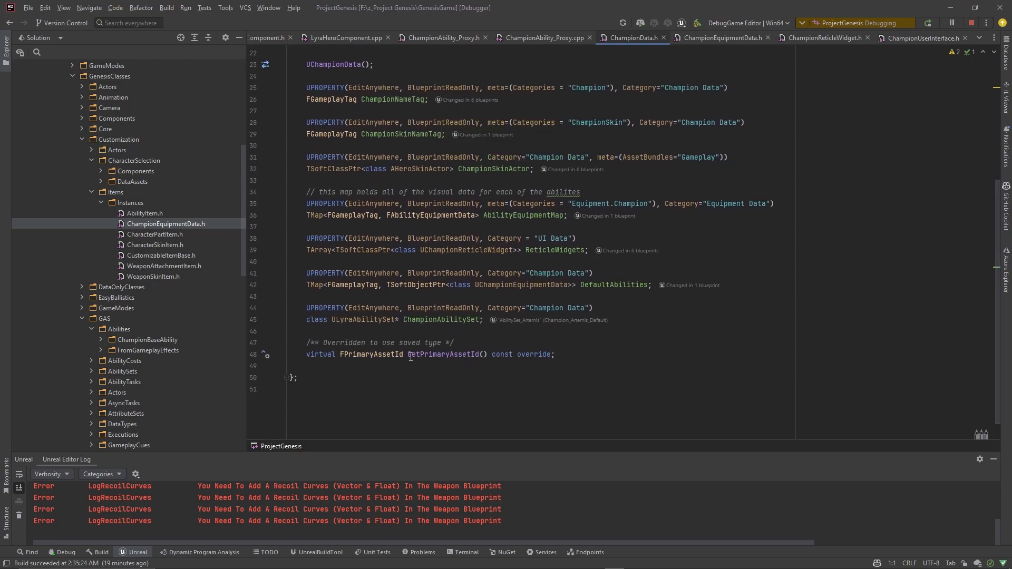
key(alt+tab)
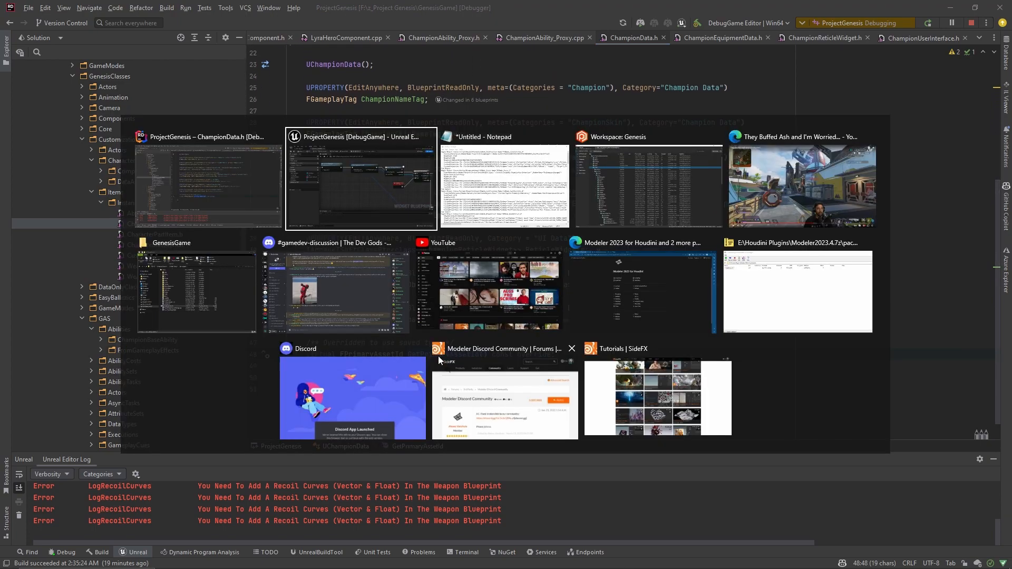
click(361, 180)
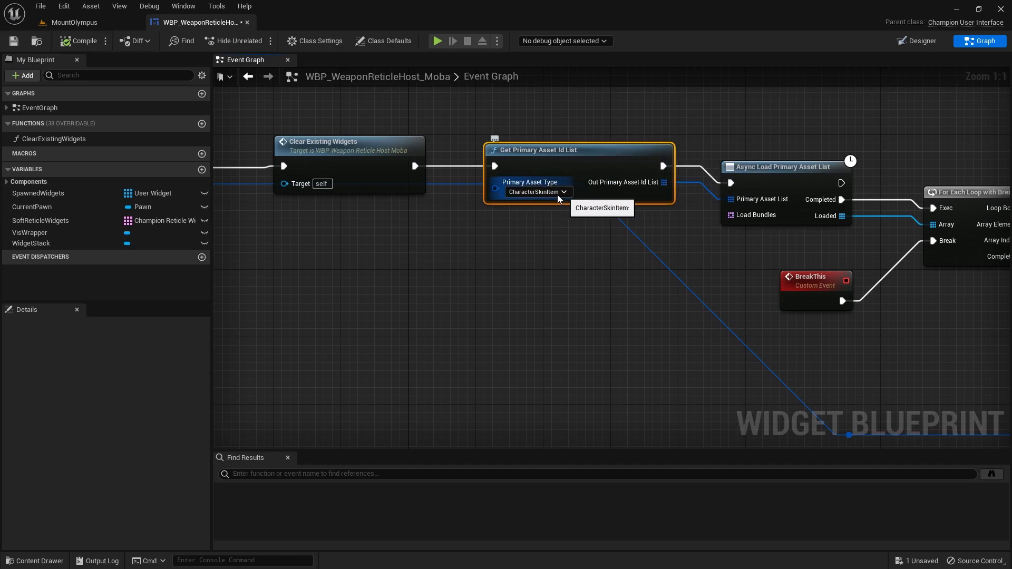
mouse_move(547, 203)
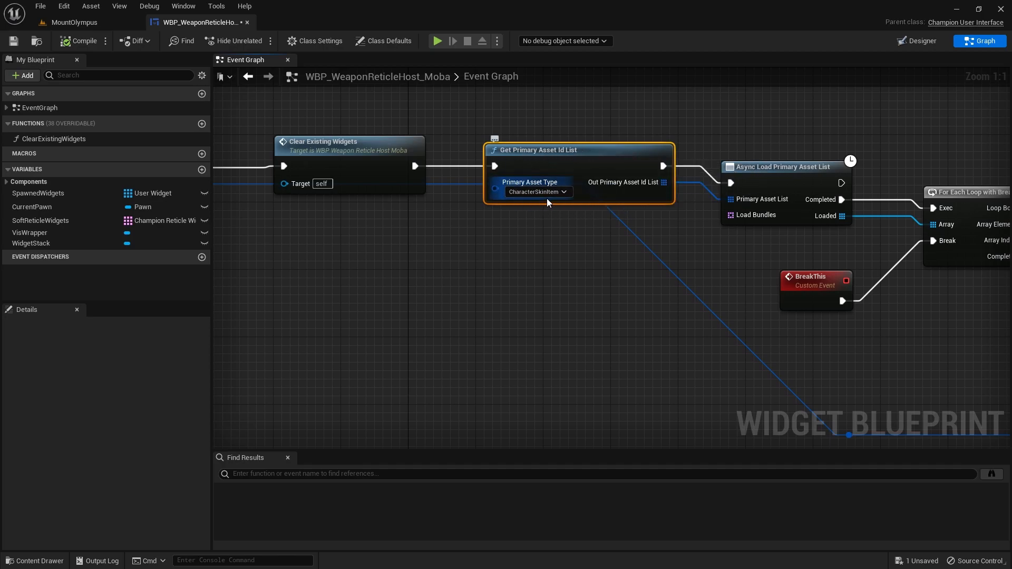
mouse_move(539, 192)
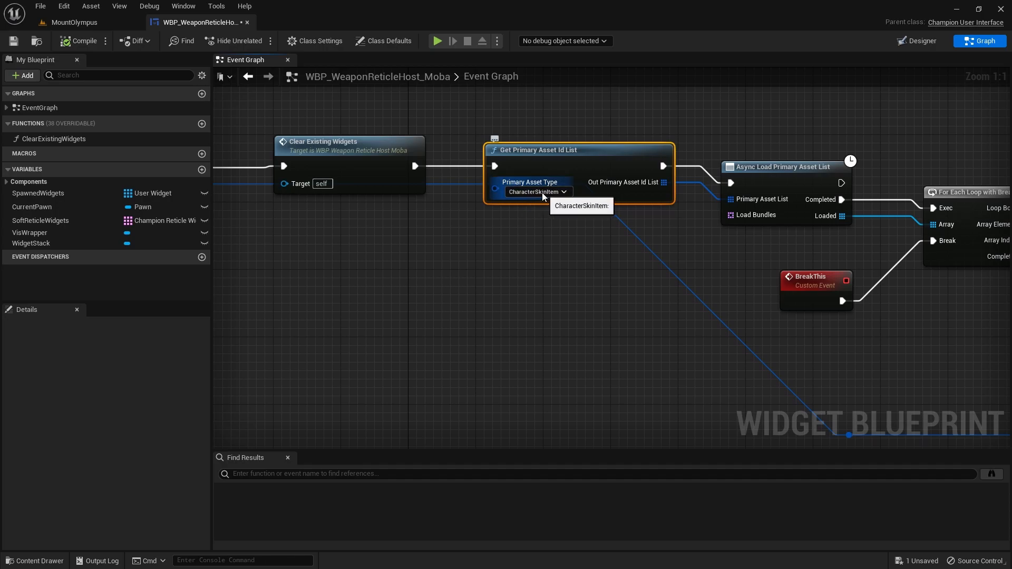
mouse_move(517, 195)
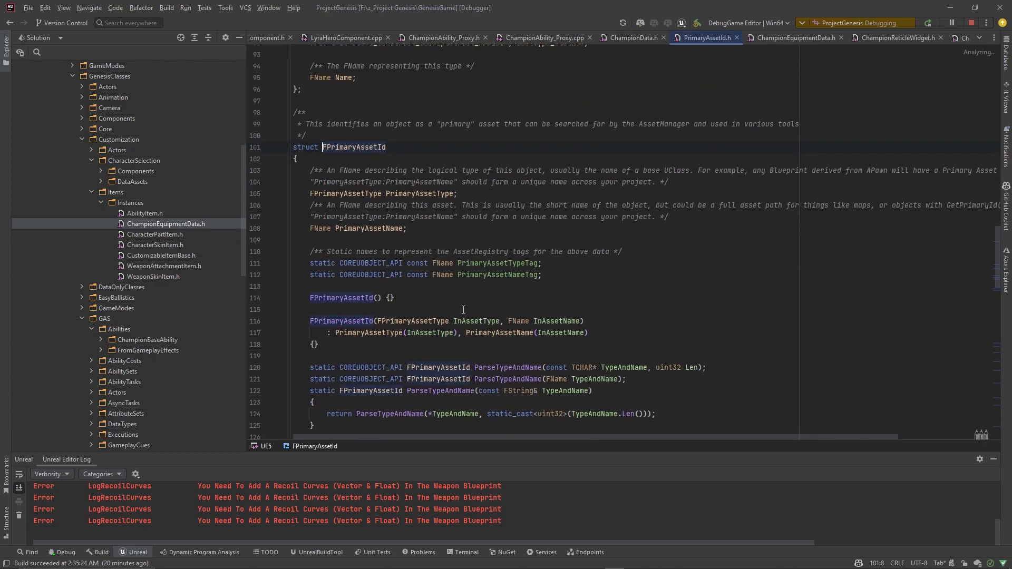
- Move between the ChampionData header and source to locate GetPrimaryAssetId's declaration
click(632, 38)
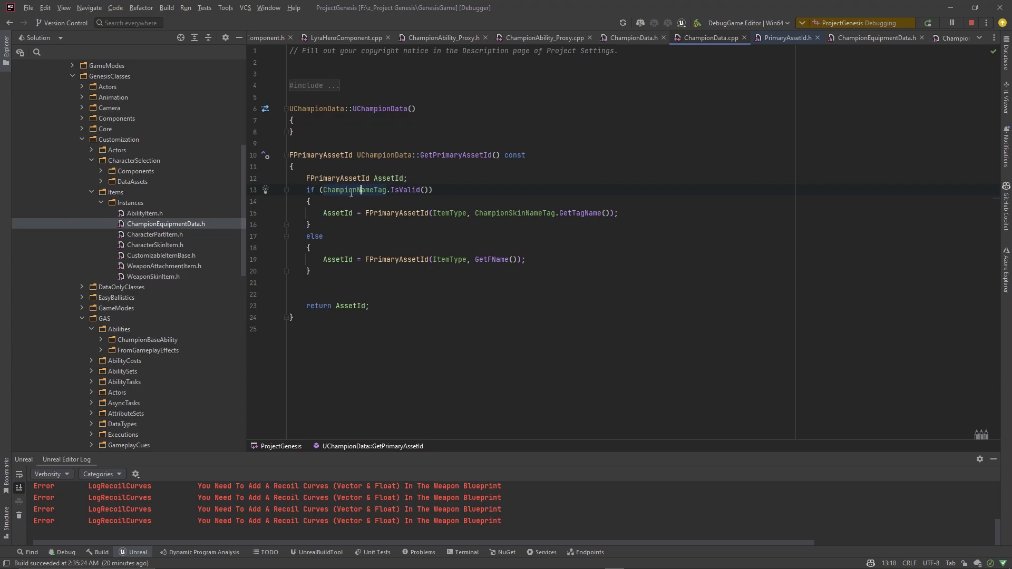
click(630, 38)
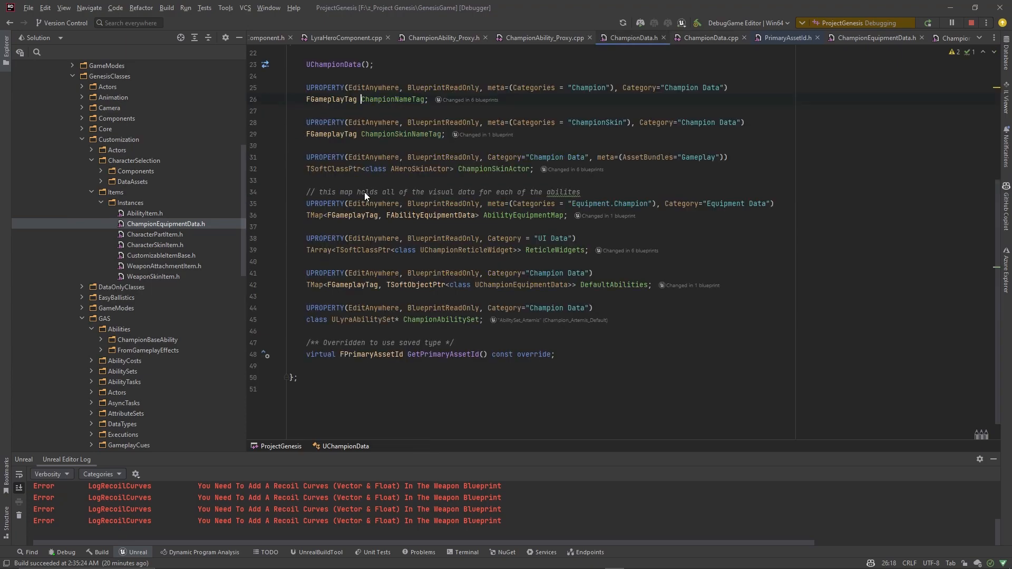
click(708, 38)
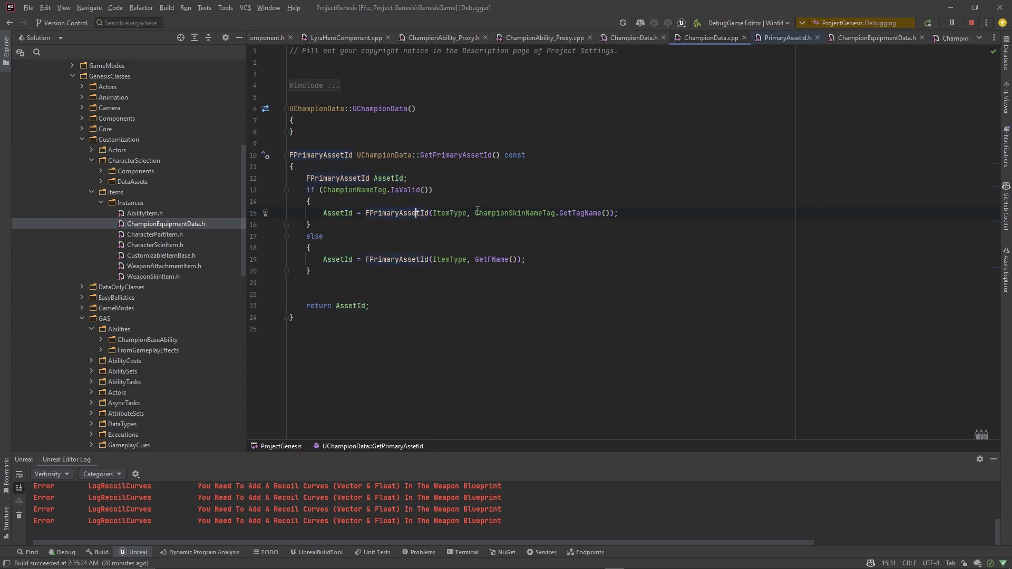
double_click(512, 213)
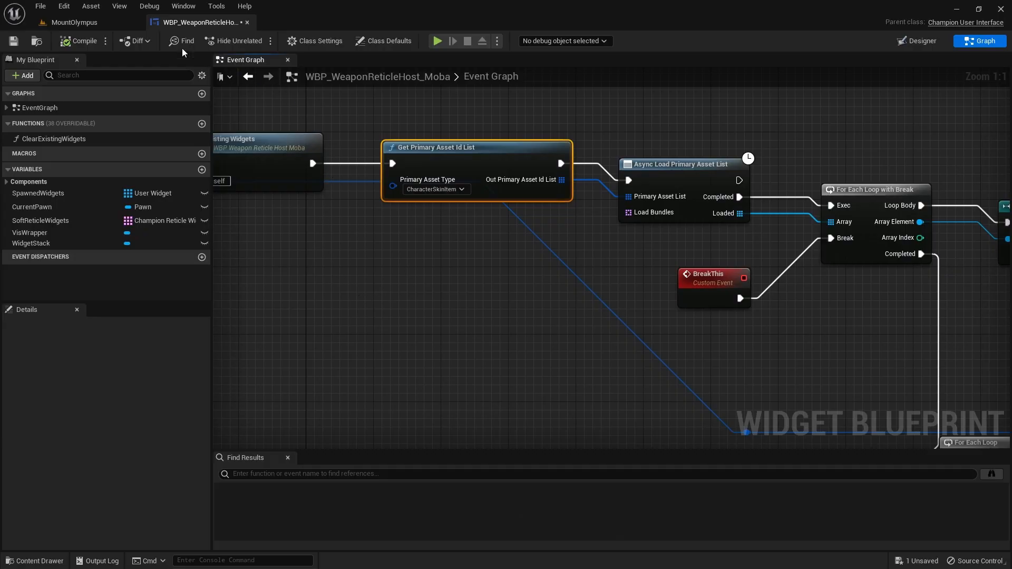
click(73, 22)
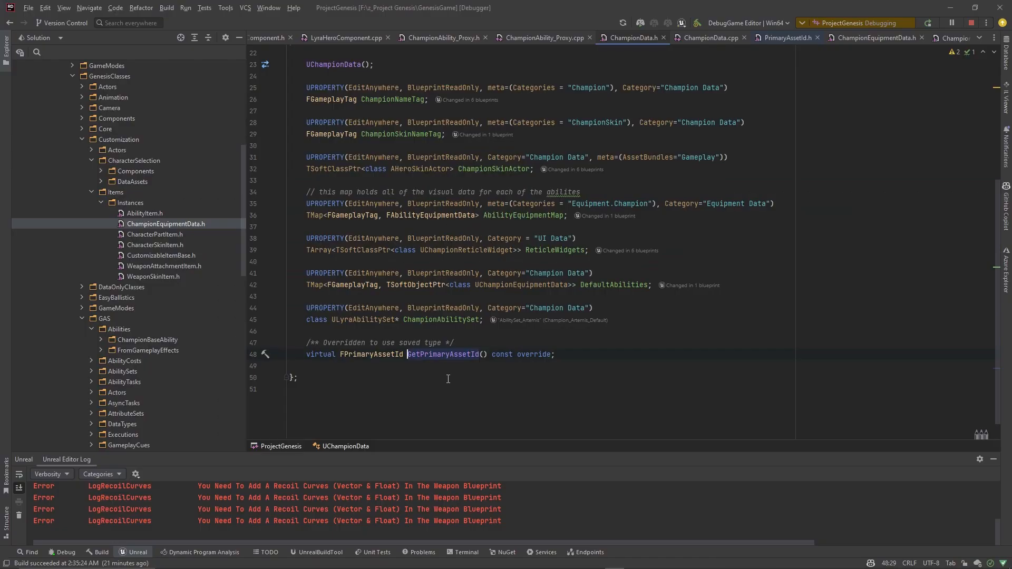
- Jump to the GetPrimaryAssetId implementation and select the GetFName call in its fallback branch
click(710, 38)
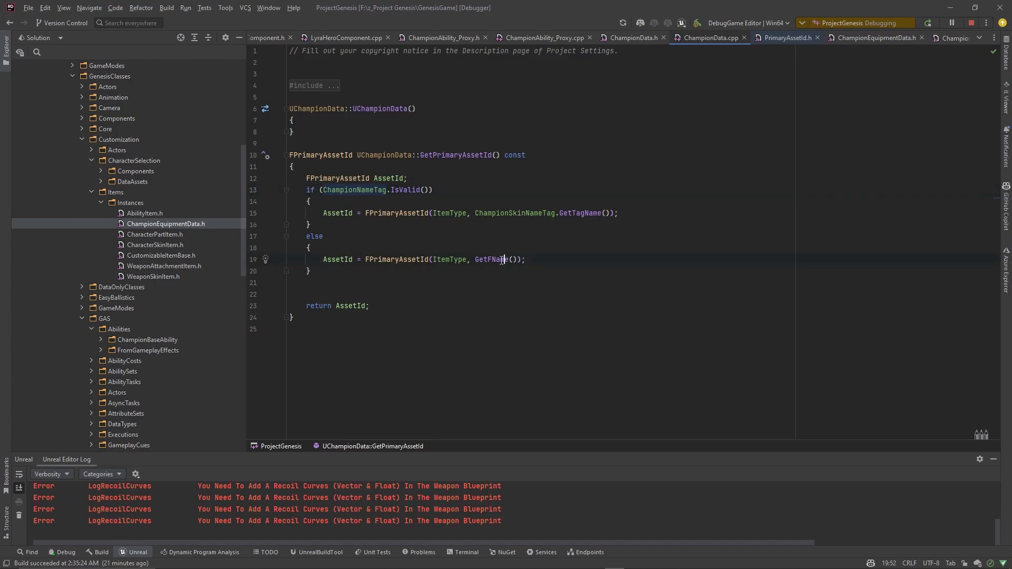
double_click(490, 259)
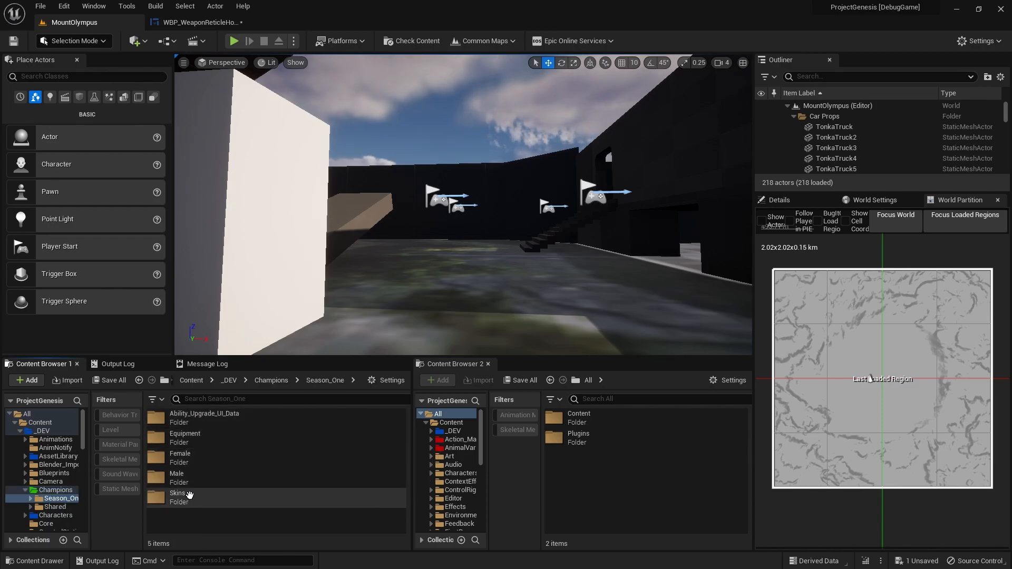
- Browse Season_One Skins to the default Female champion data assets, then switch back to Rider
double_click(179, 494)
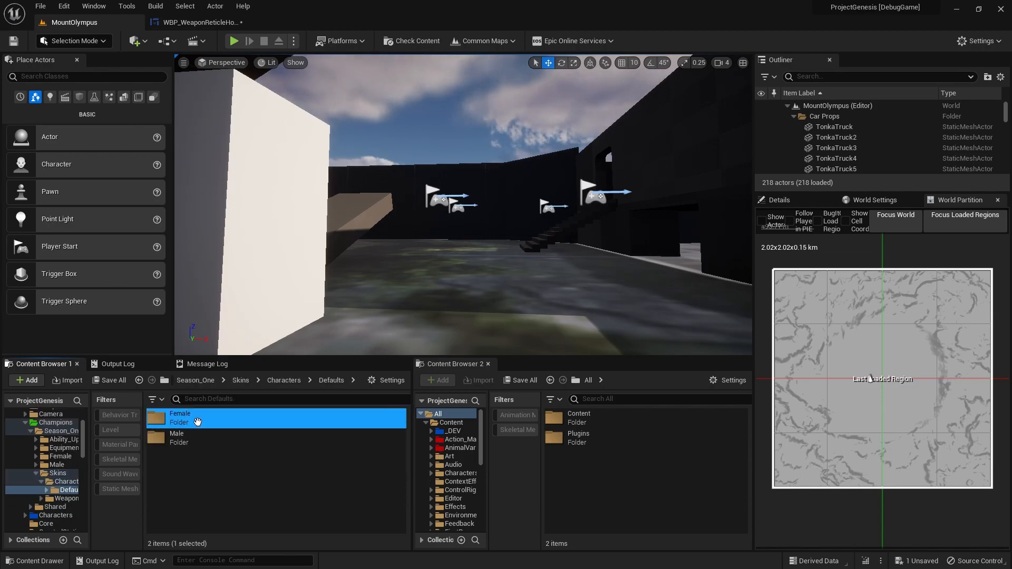
double_click(180, 417)
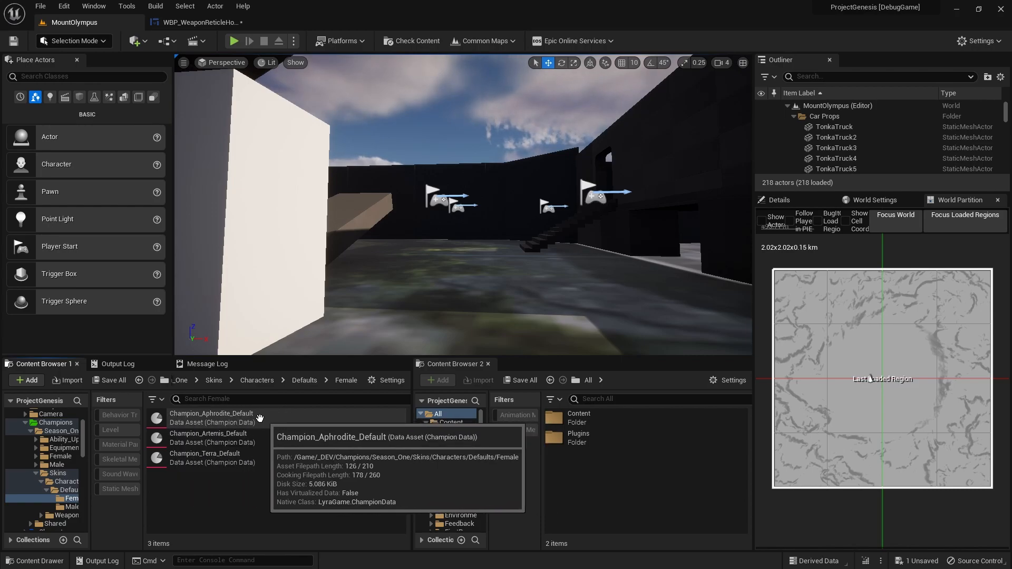
key(alt+tab)
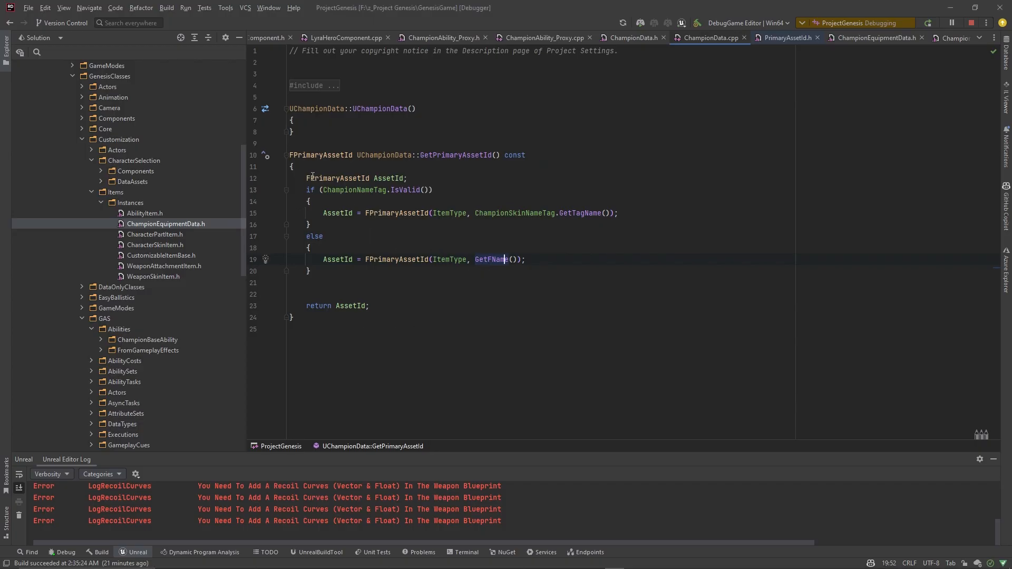
click(337, 213)
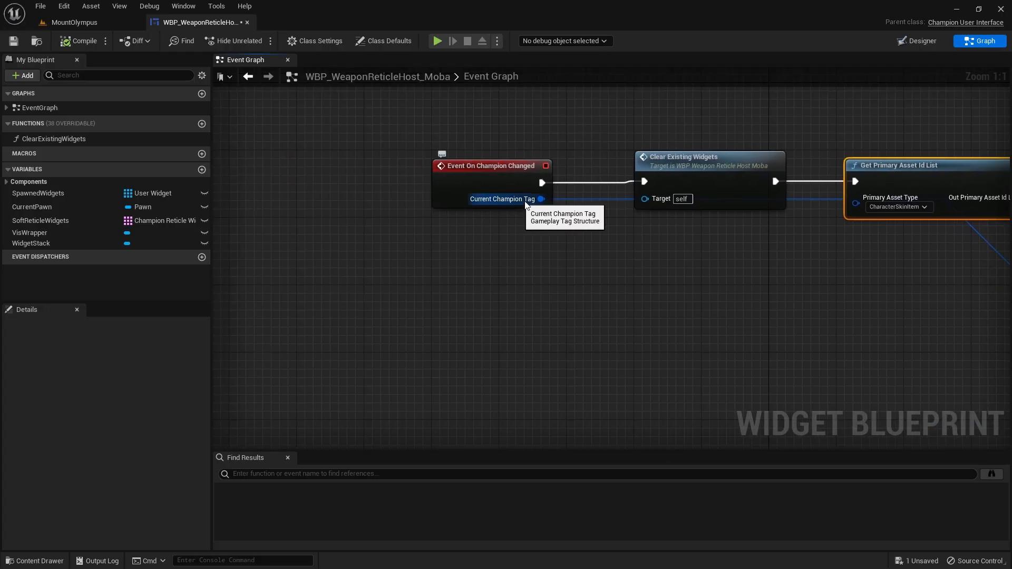
key(alt+tab)
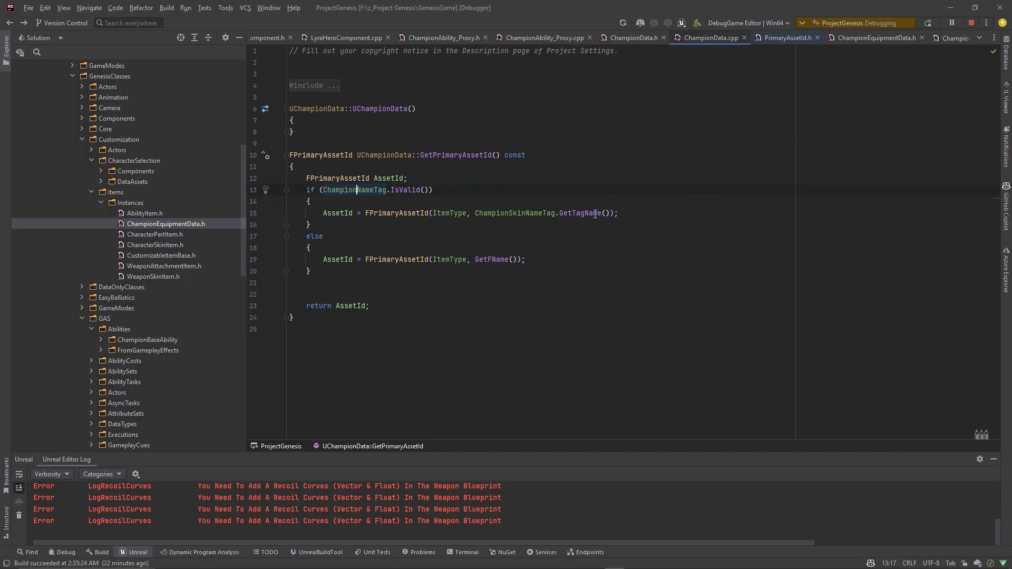
mouse_move(505, 183)
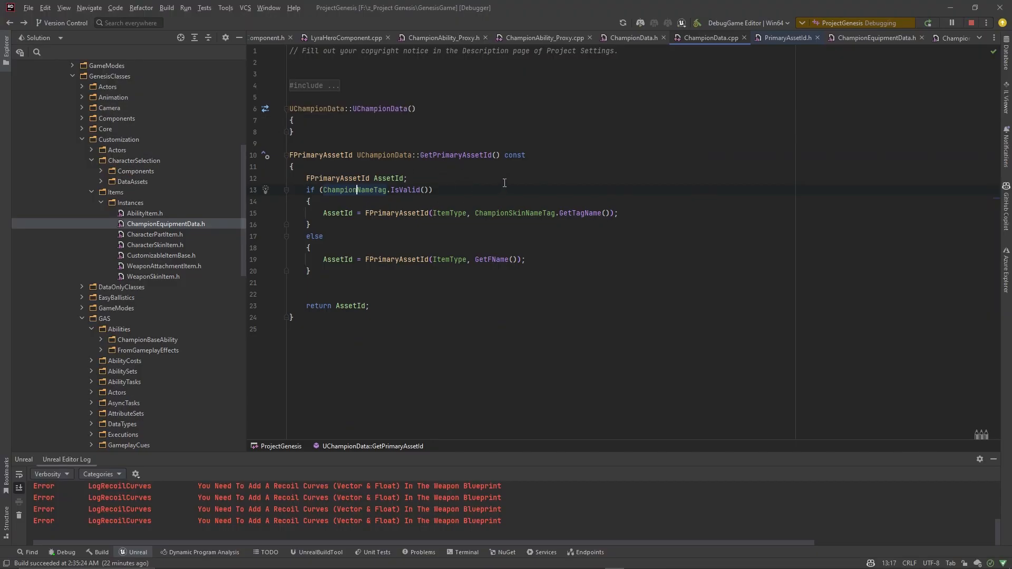
mouse_move(354, 171)
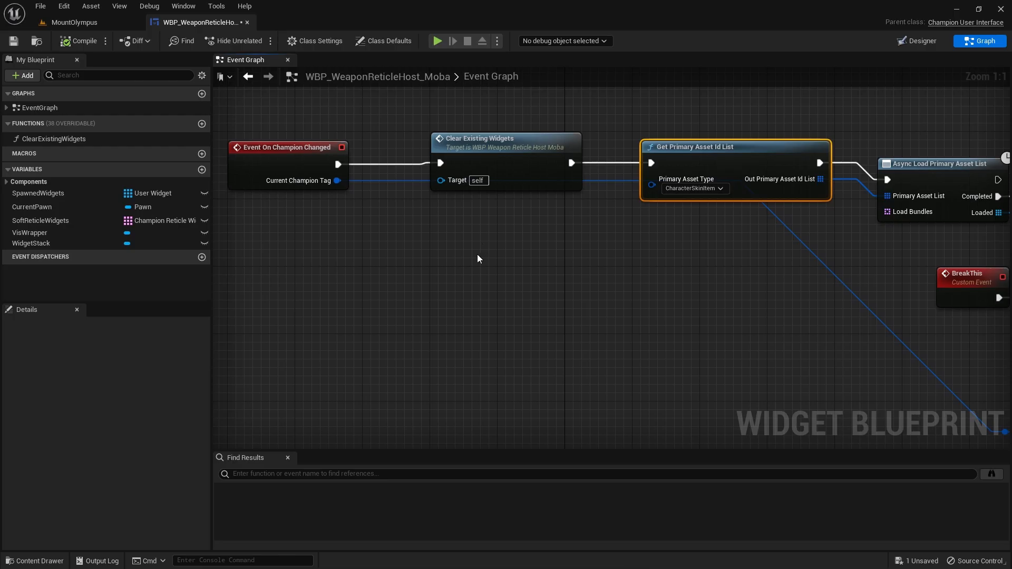
- Wire Event On Champion Changed's exec output into Clear Existing Widgets' exec input
scroll(down, 3)
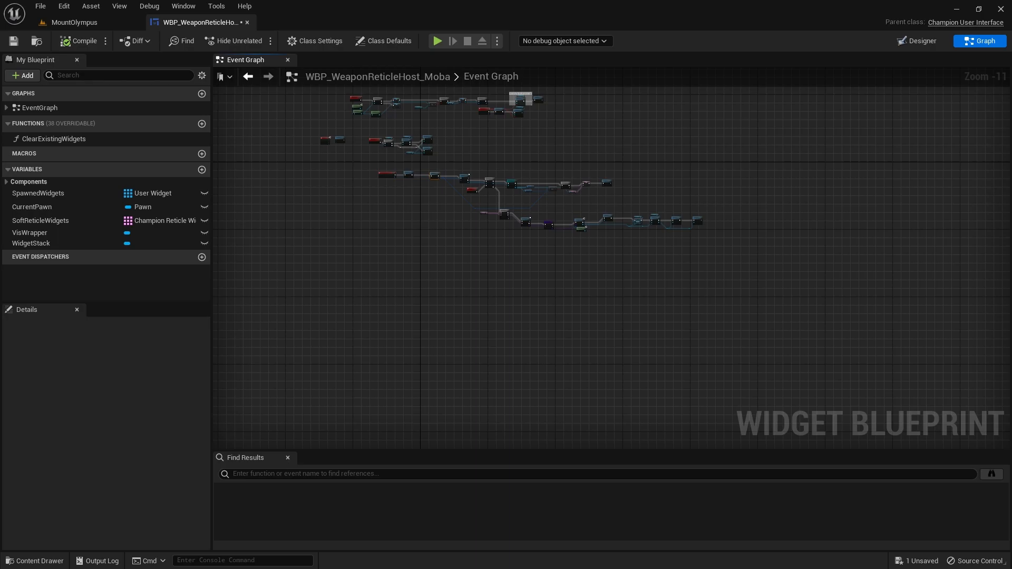
mouse_move(342, 302)
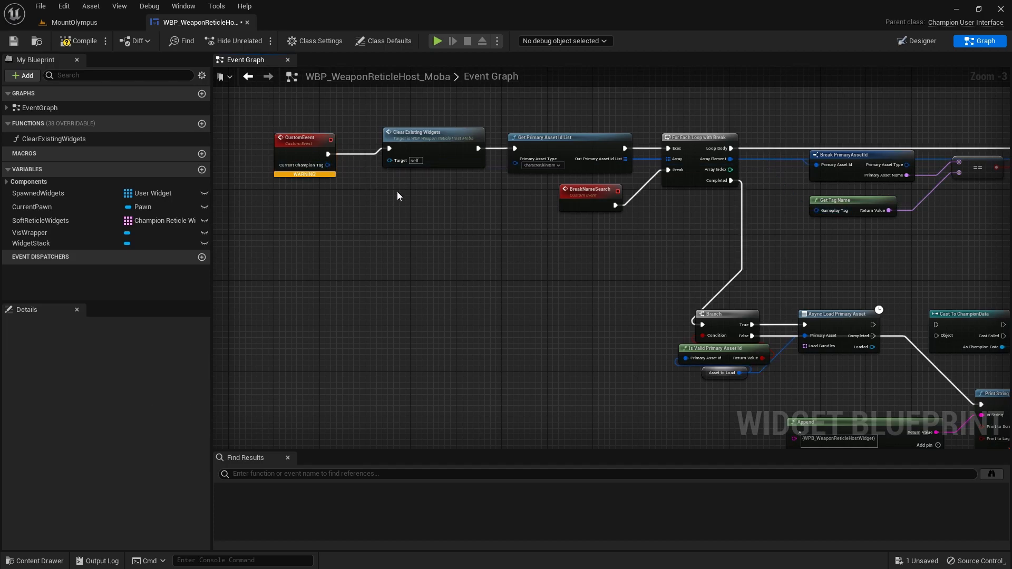
scroll(down, 3)
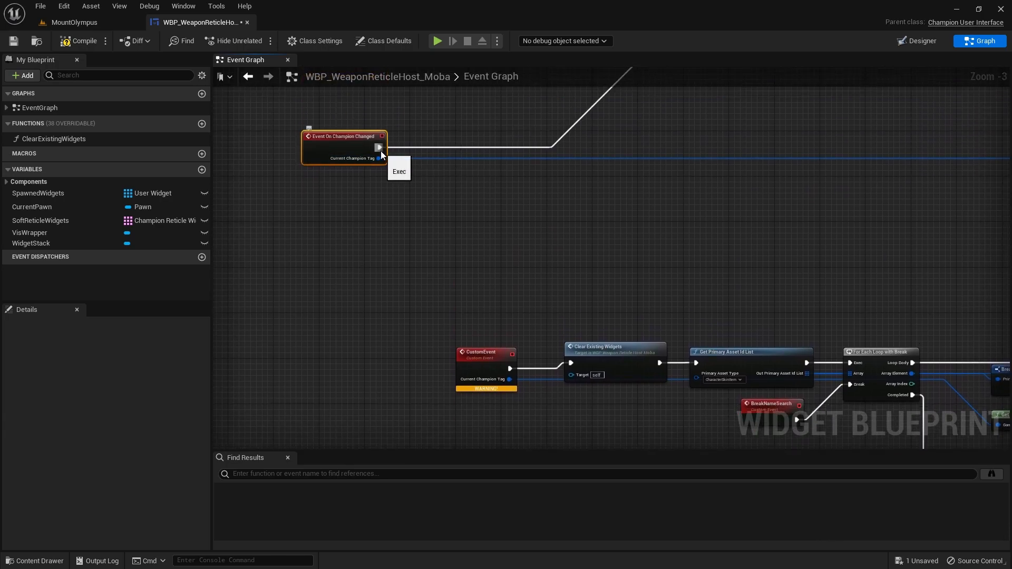
drag(379, 147, 560, 361)
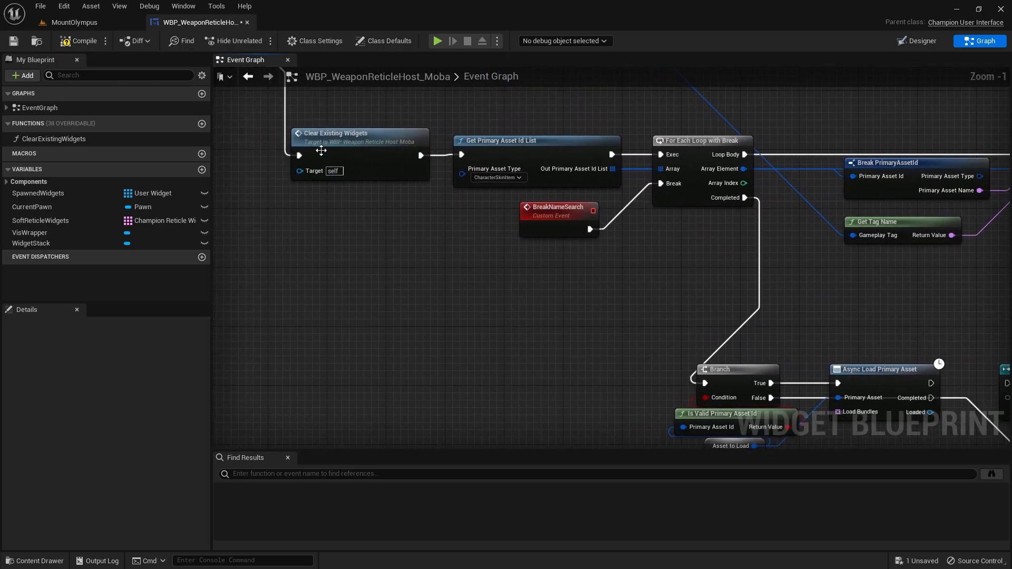
mouse_move(507, 147)
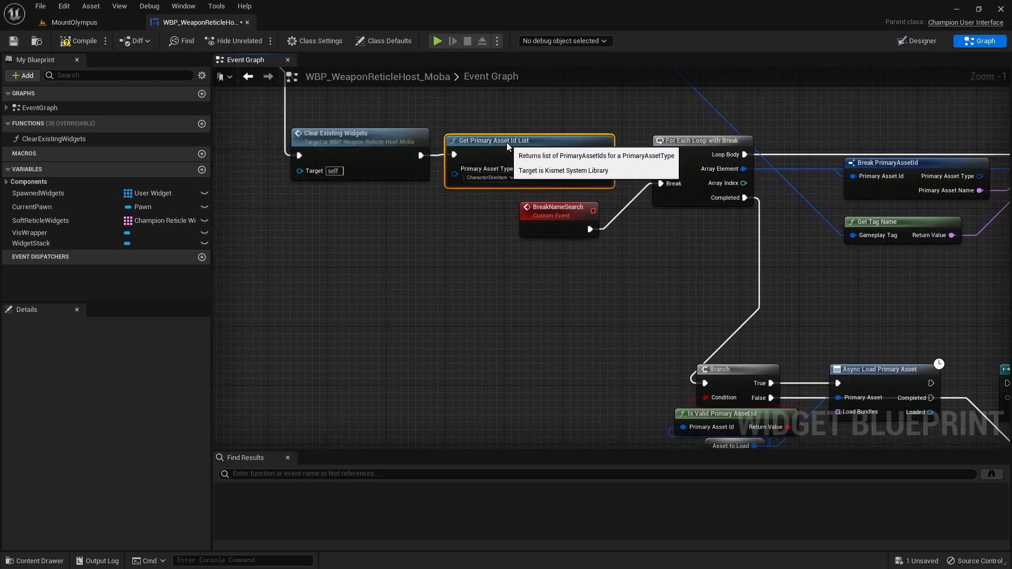
mouse_move(497, 160)
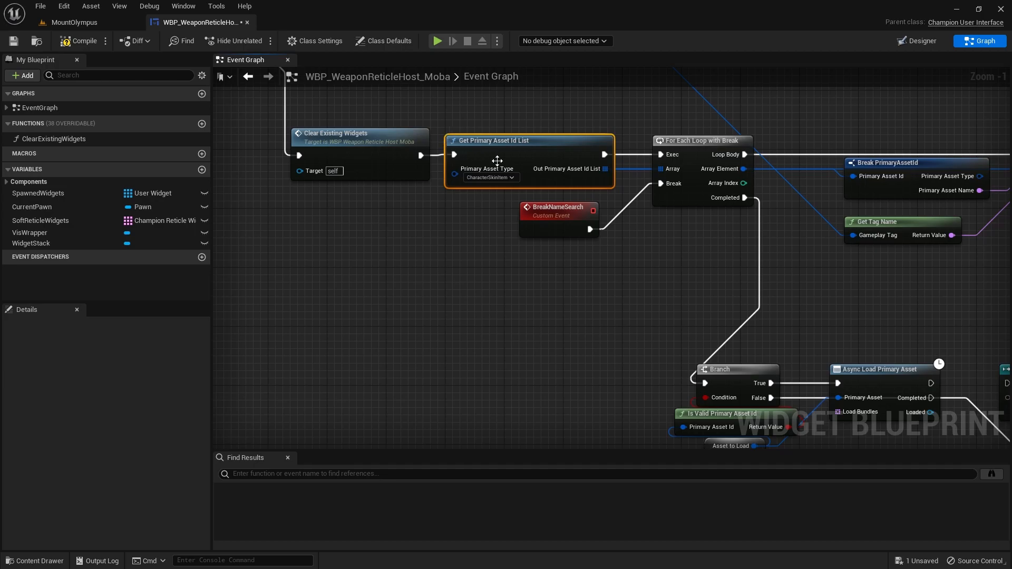
mouse_move(497, 160)
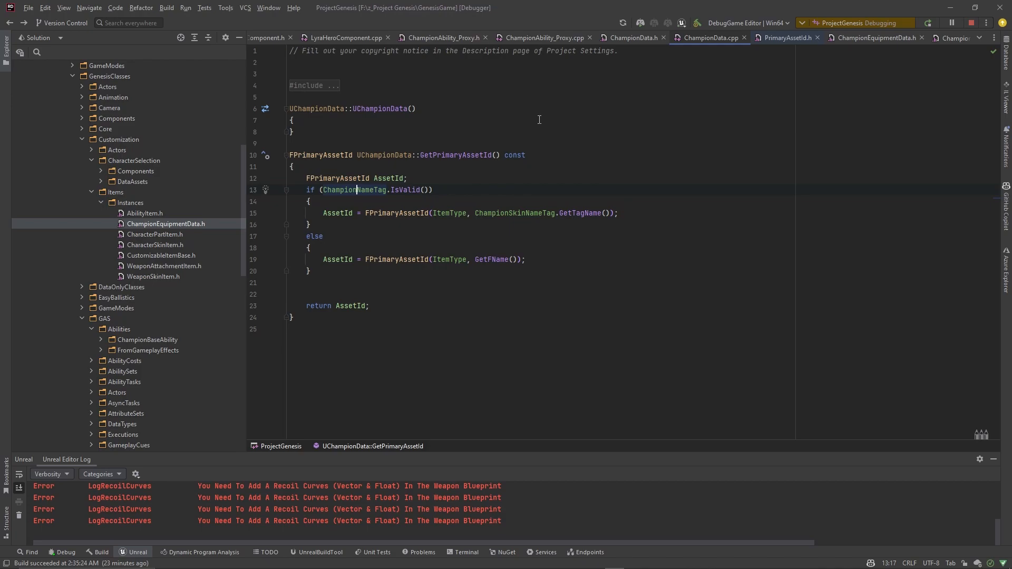
- Show ChampionData.h with its champion tag, skin tag and AbilityEquipmentMap properties
click(632, 38)
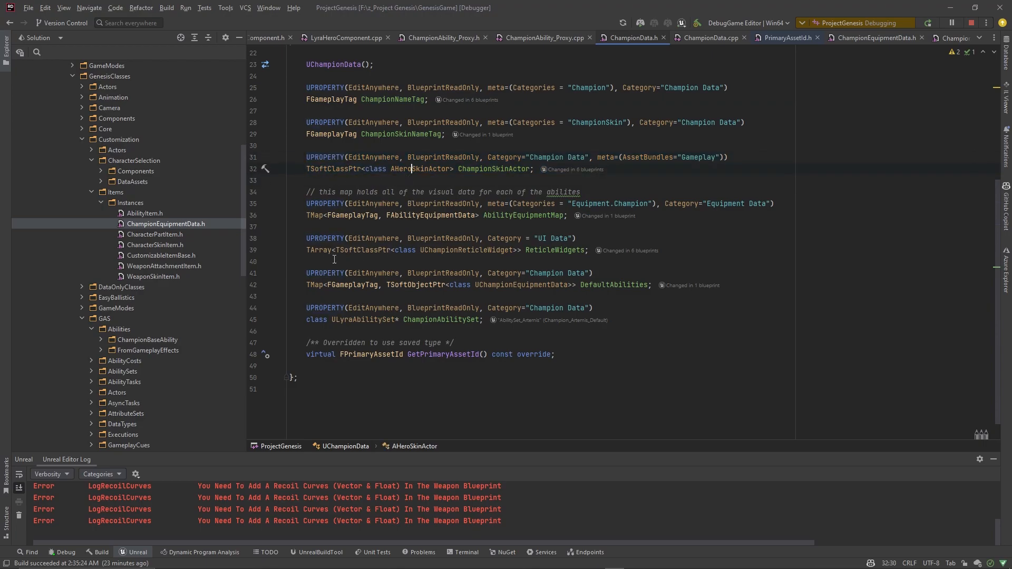
mouse_move(463, 312)
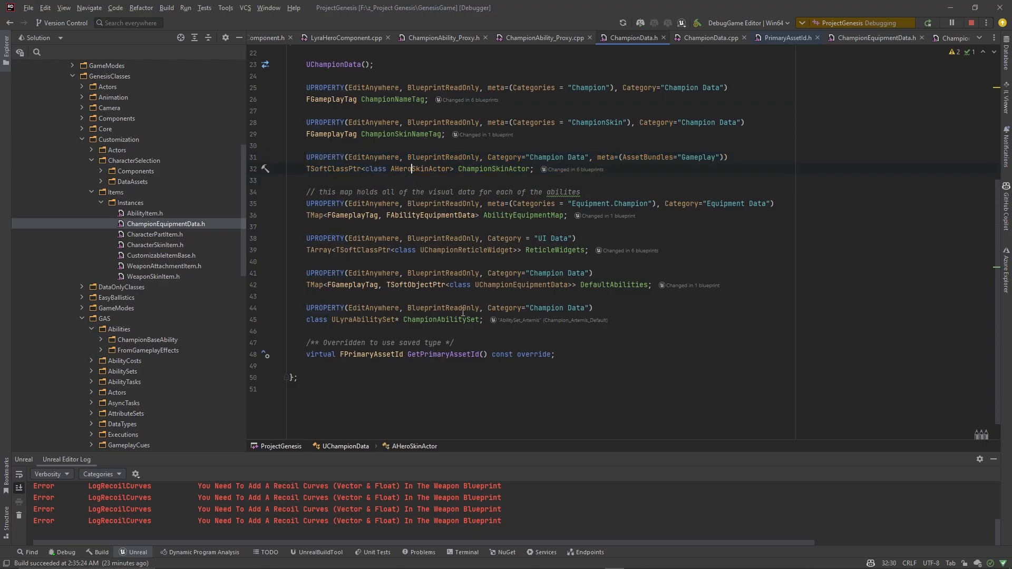
mouse_move(444, 297)
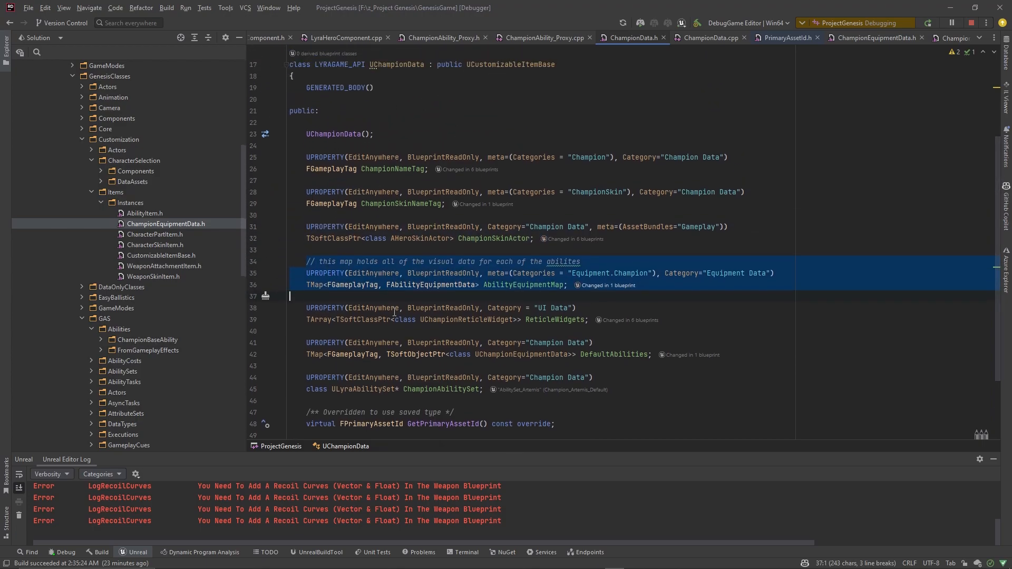
scroll(down, 3)
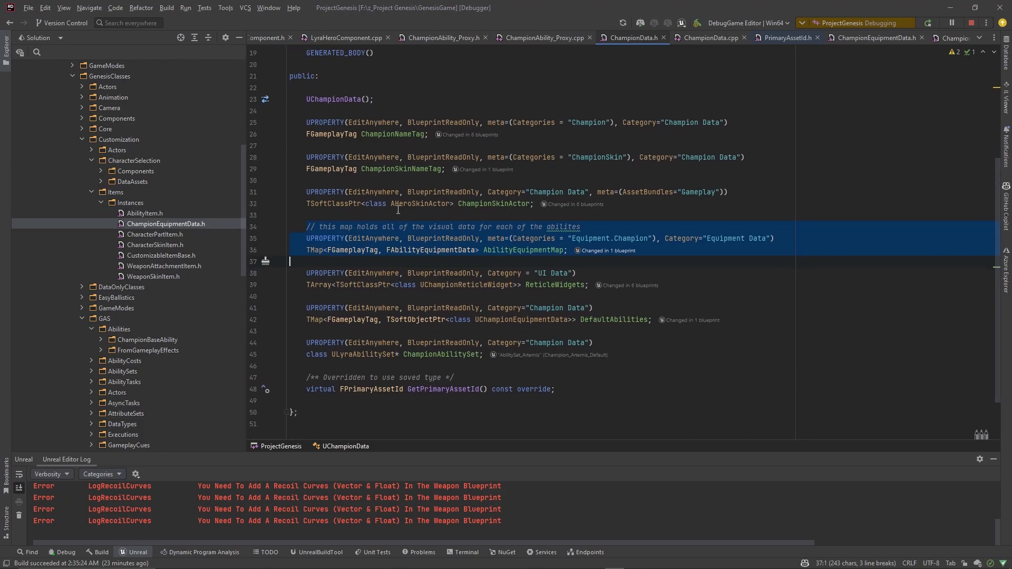
mouse_move(423, 204)
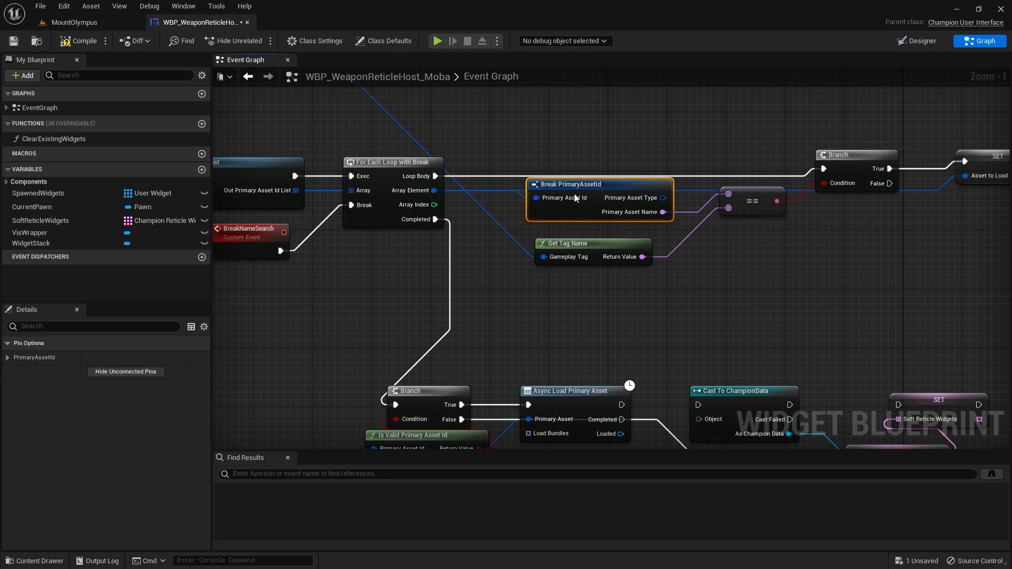
- Add an AssetToLoad Primary Asset Id variable feeding the async load check in the event graph
scroll(down, 3)
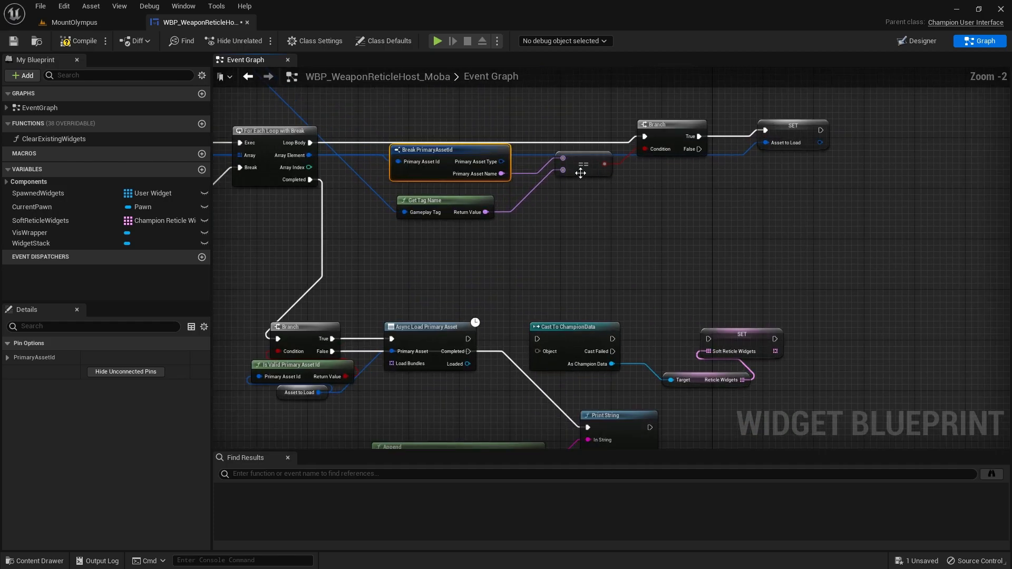
mouse_move(539, 171)
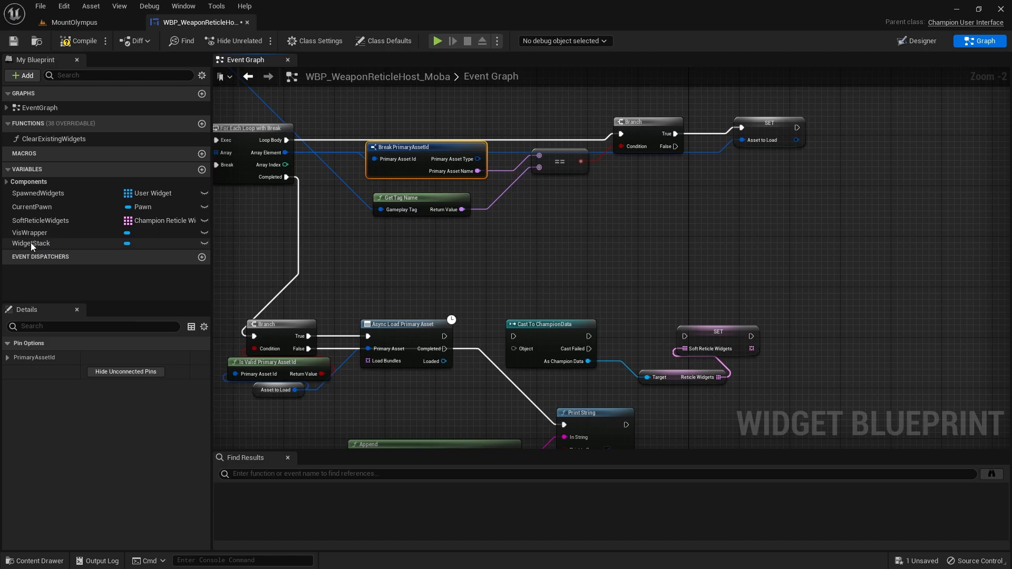
click(768, 126)
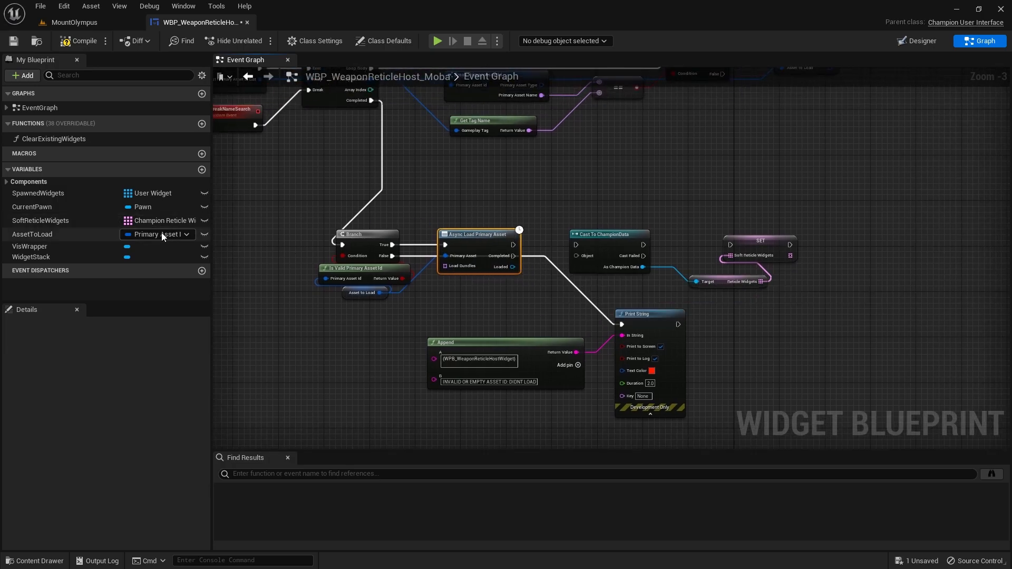
scroll(down, 3)
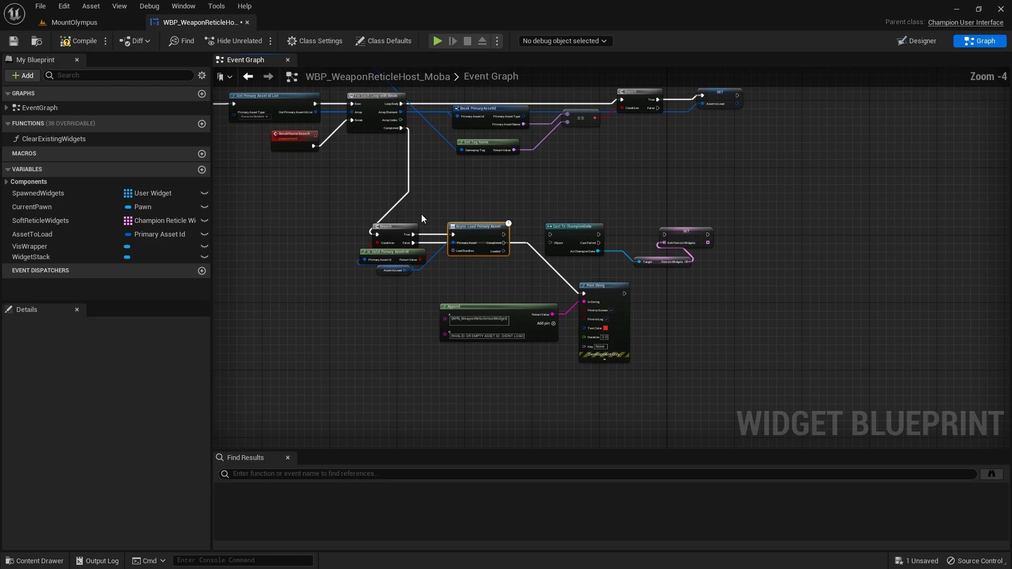
scroll(down, 3)
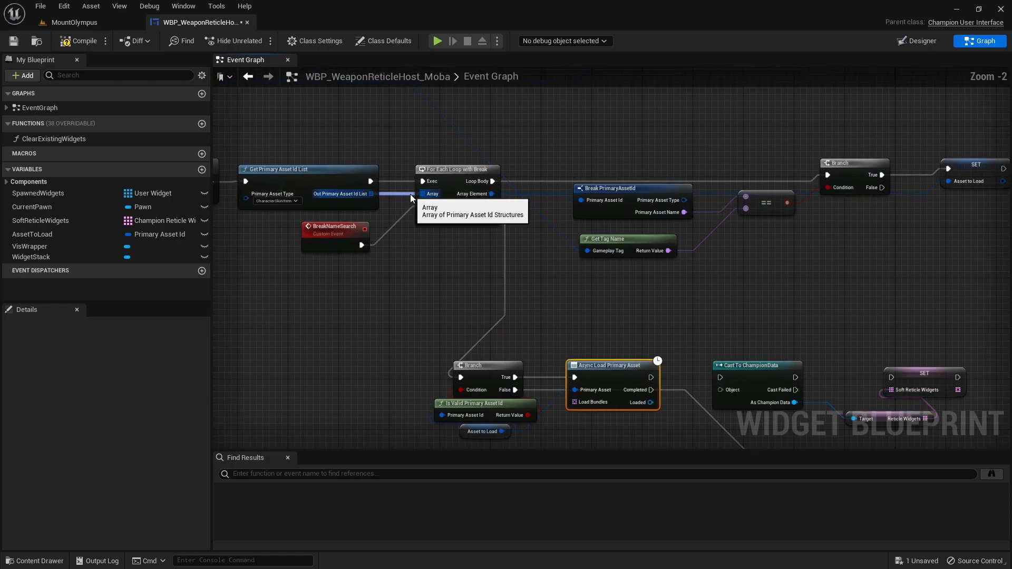
scroll(down, 3)
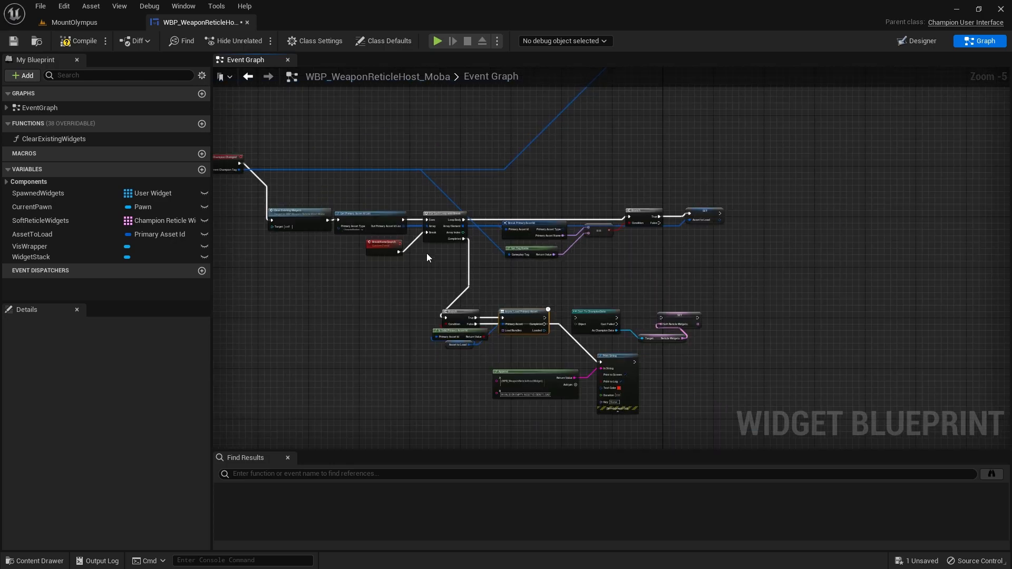
mouse_move(427, 258)
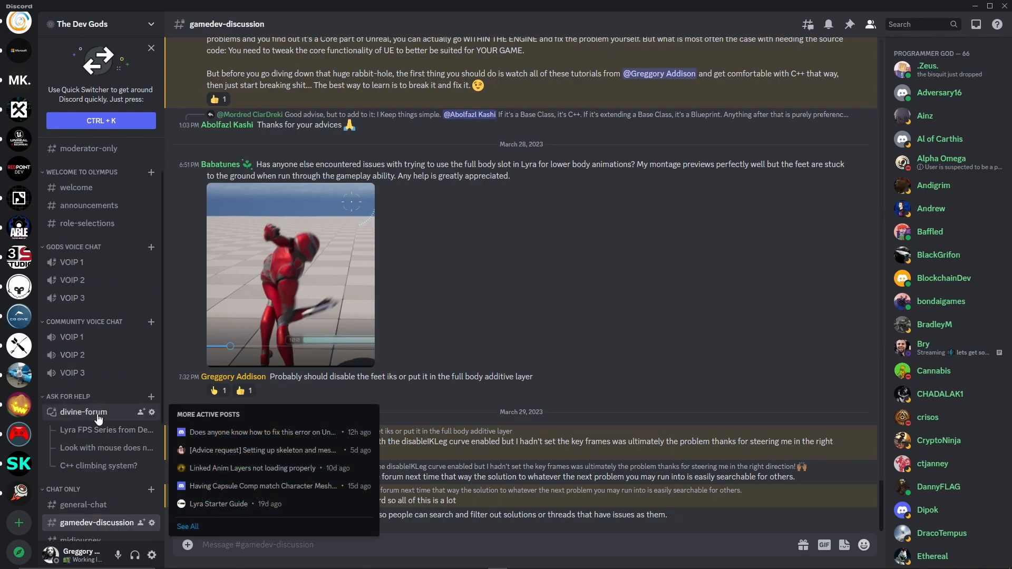
- Open divine-forum in The Dev Gods server and search its posts for 'lyra'
click(83, 413)
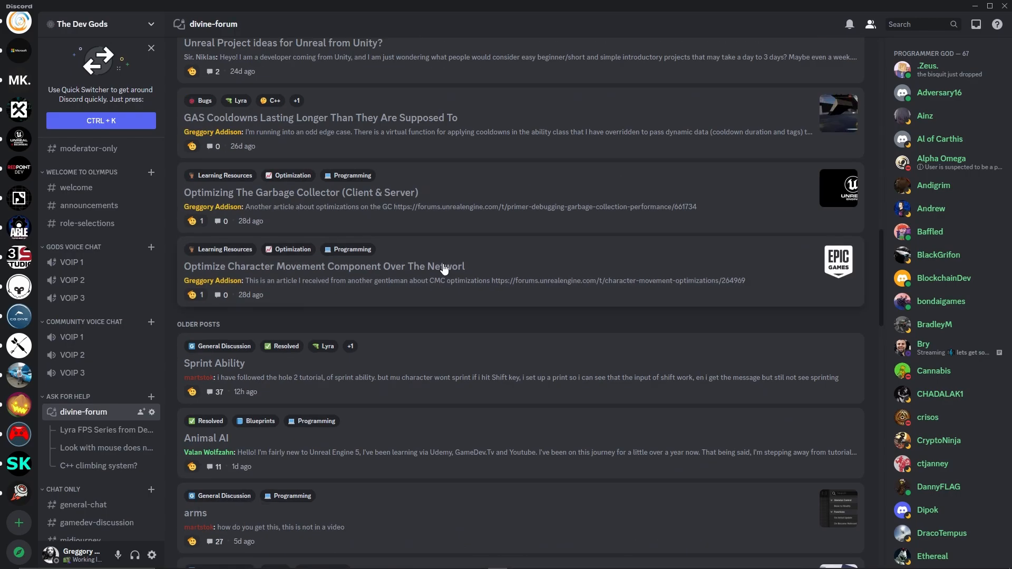
scroll(down, 3)
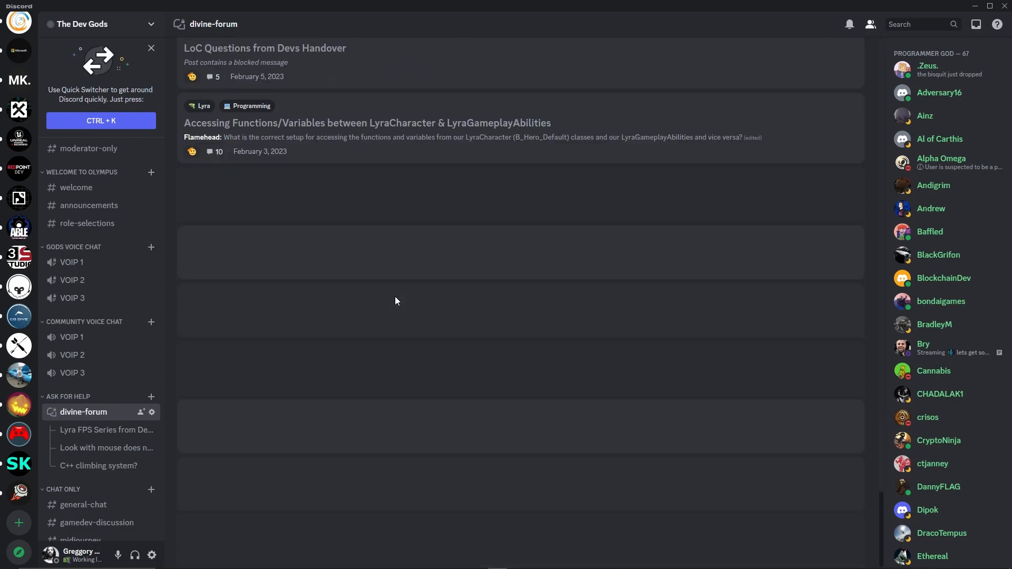
scroll(down, 3)
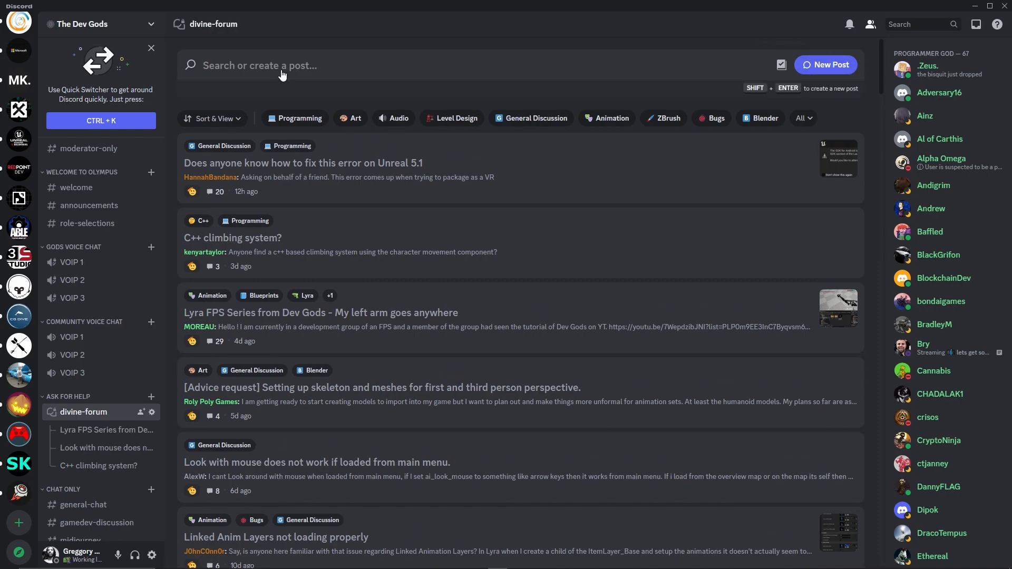
text(lyra)
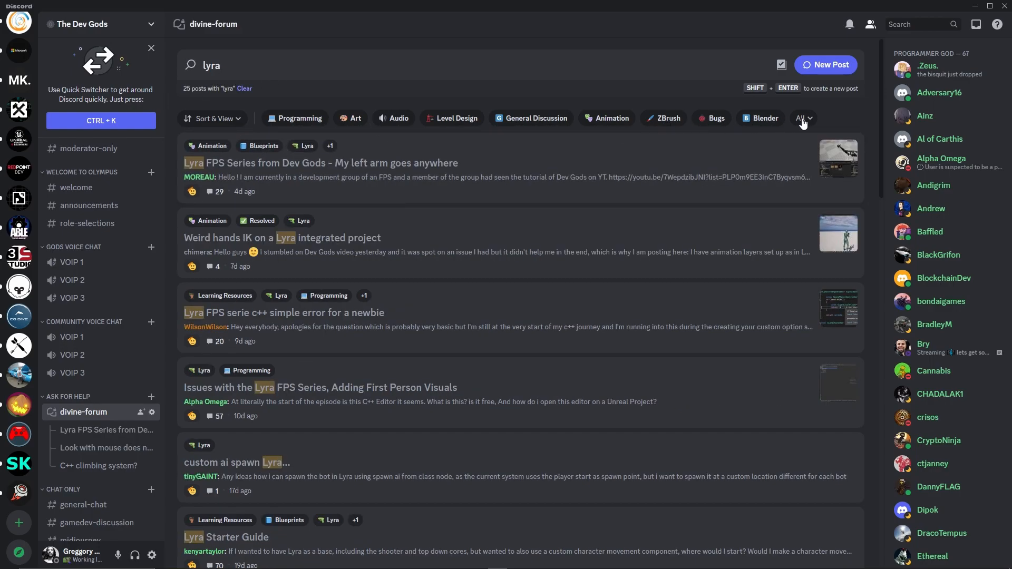
click(760, 118)
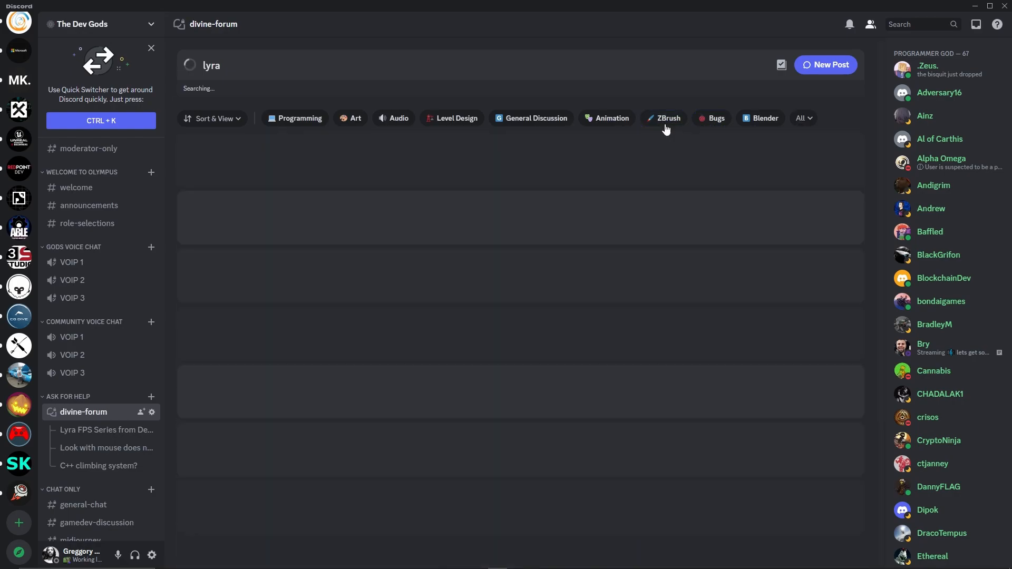
- Filter the lyra results by the Bugs tag, then remove the filter and clear the search
click(715, 118)
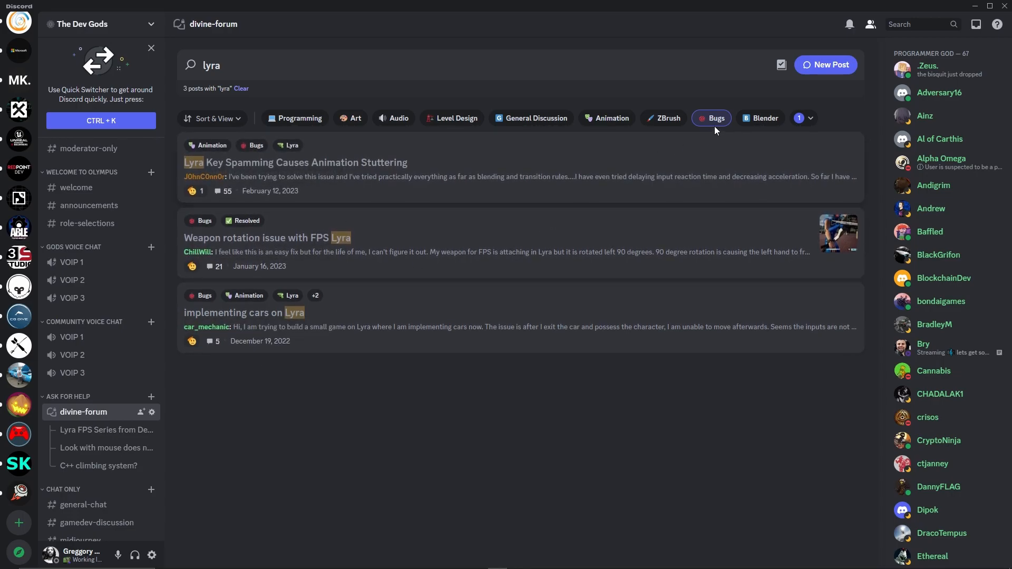
click(350, 118)
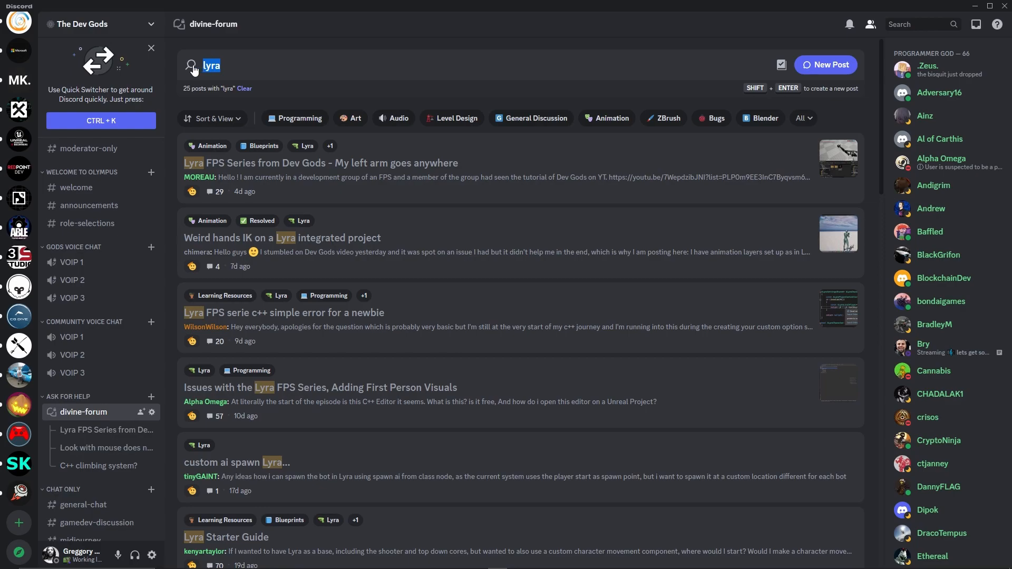
click(244, 89)
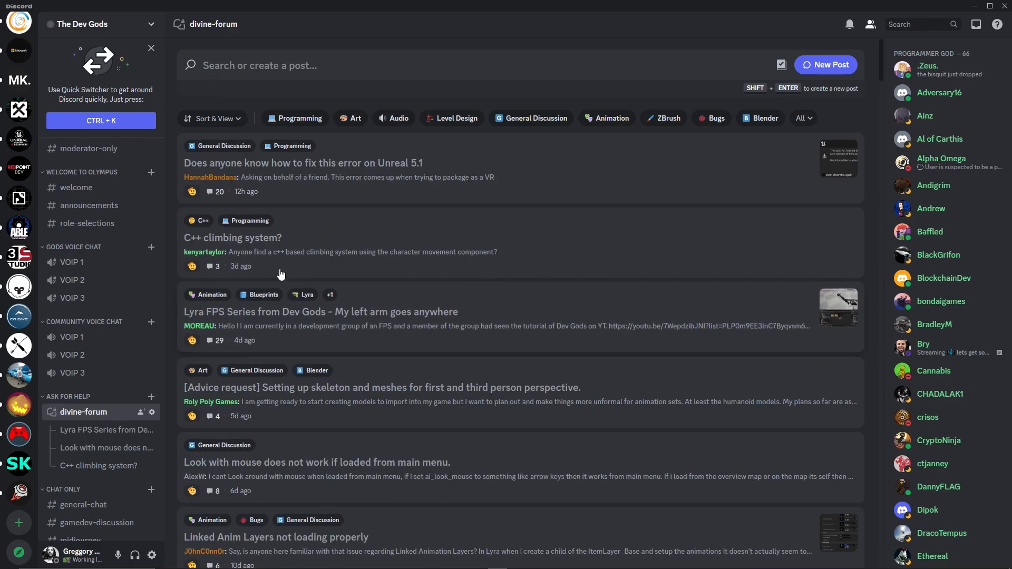
mouse_move(299, 342)
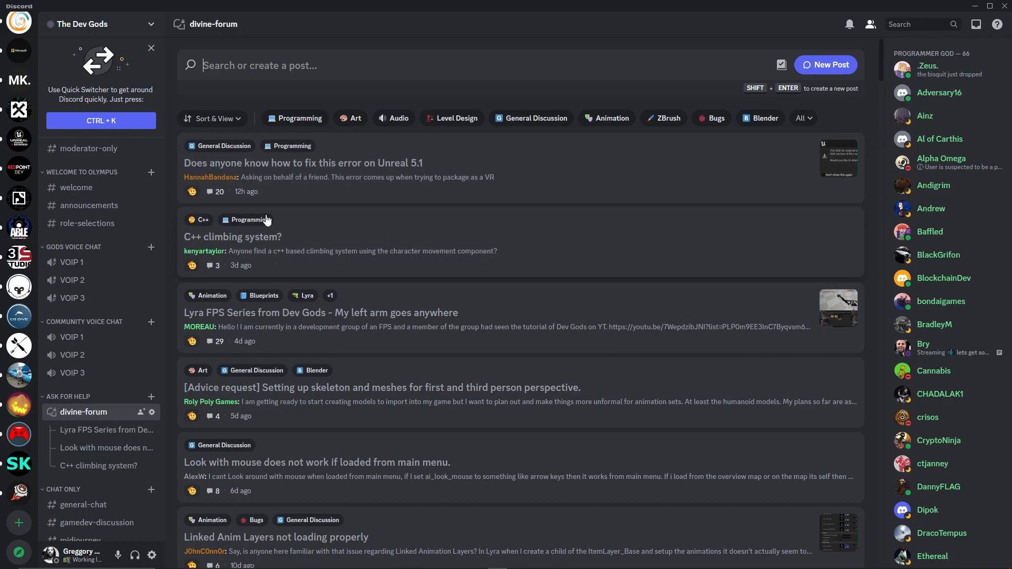
mouse_move(310, 19)
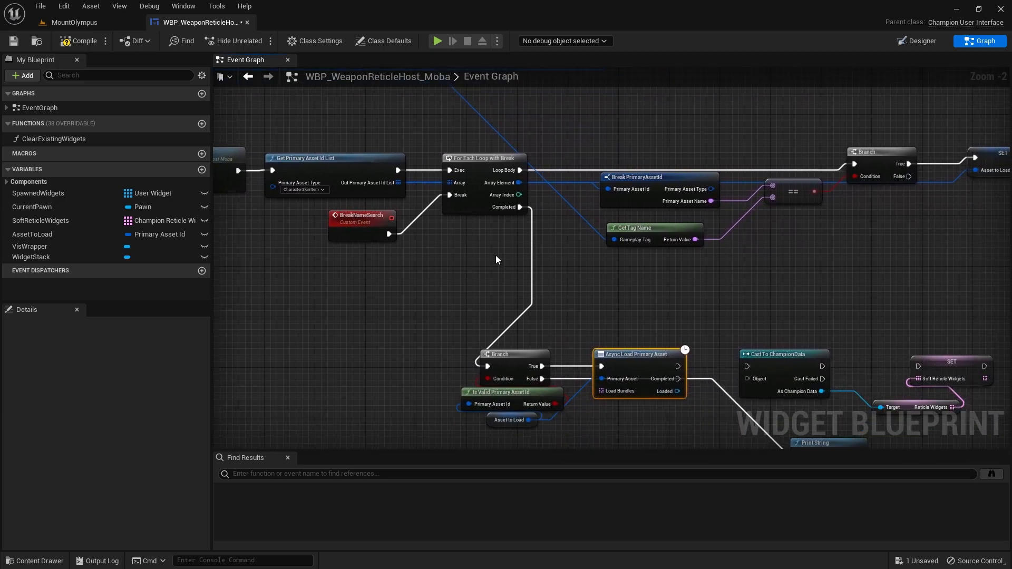
mouse_move(490, 251)
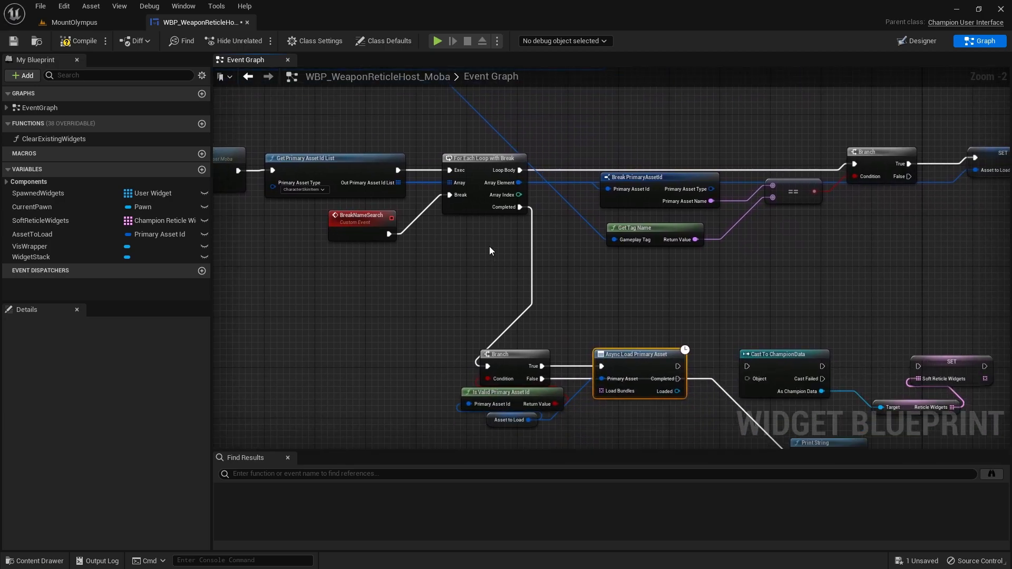
- Switch back to the WBP_WeaponReticleHost_Moba event graph from the taskbar
click(8, 560)
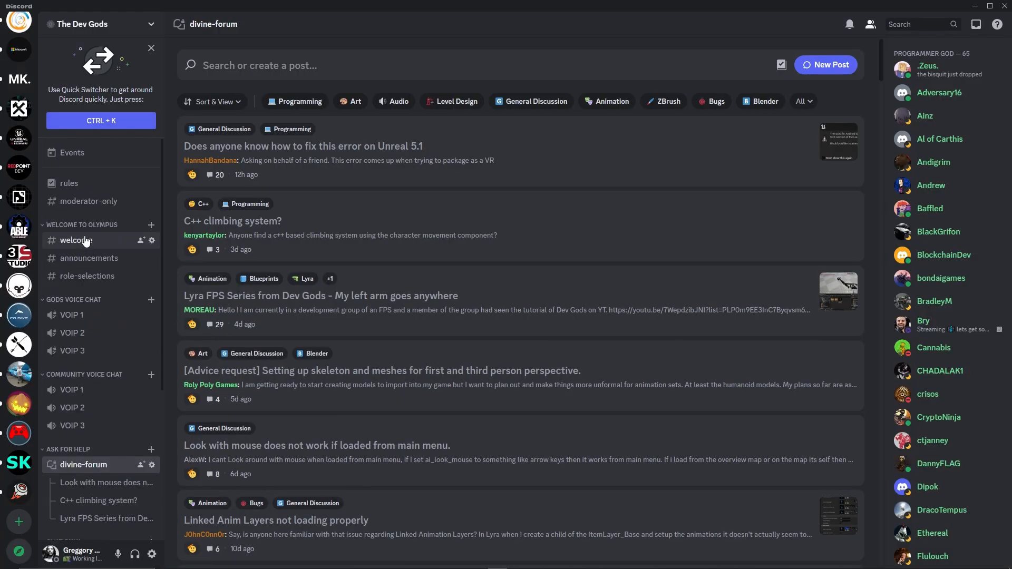
- Visit #welcome, follow its role-selections mention into #role-selections, then move on to #rules
click(76, 240)
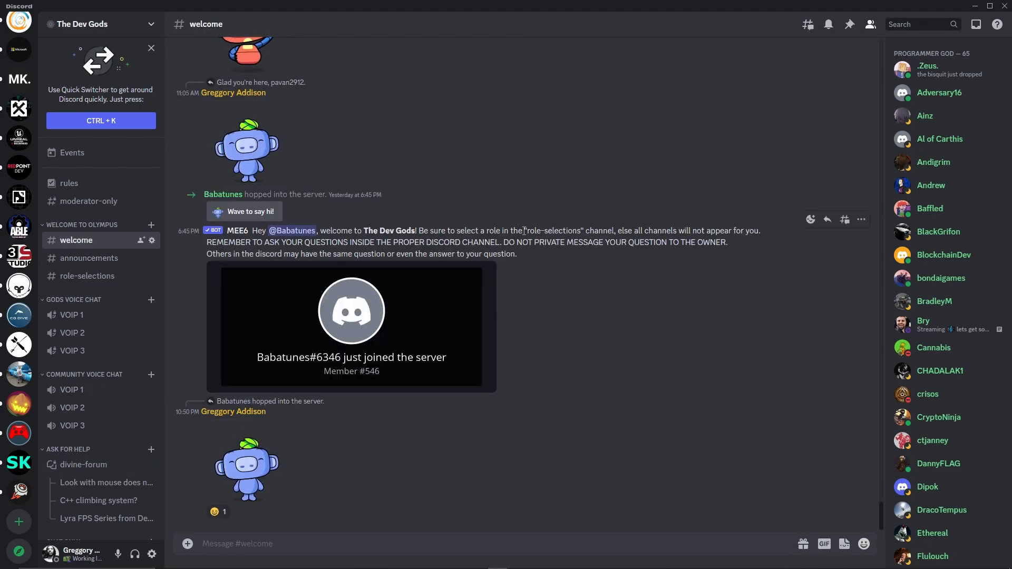
double_click(551, 231)
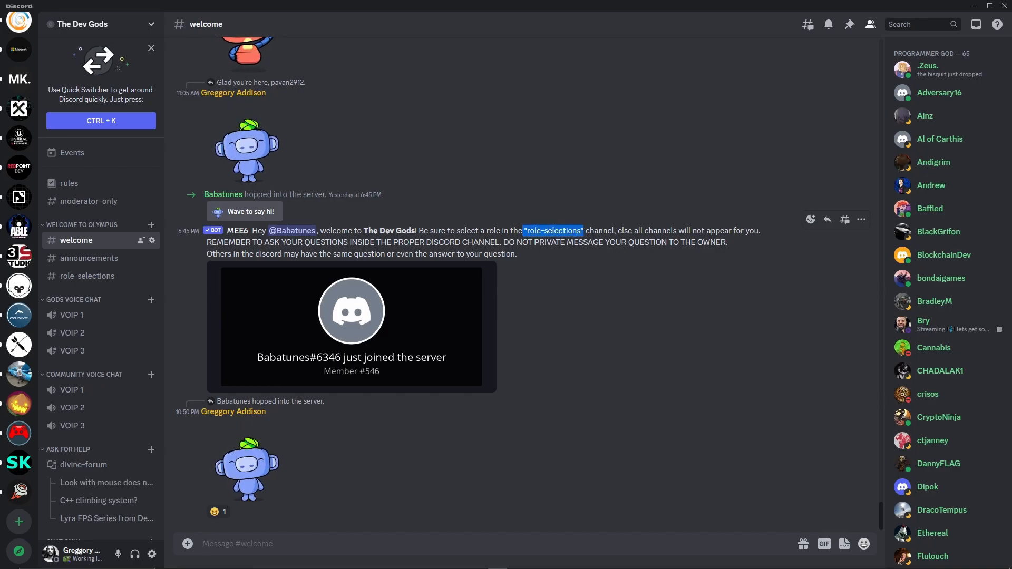
click(87, 275)
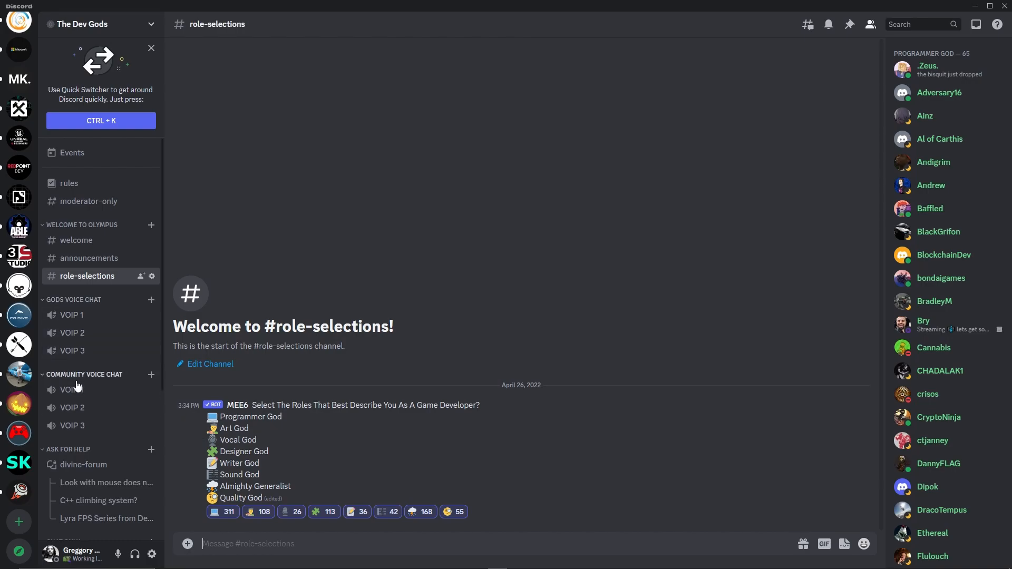
scroll(down, 3)
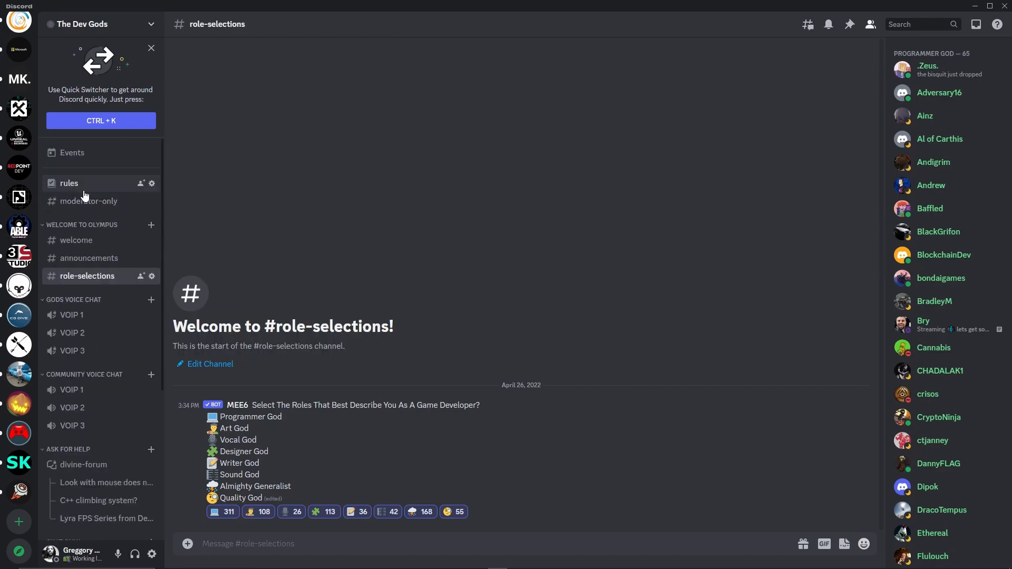
click(76, 241)
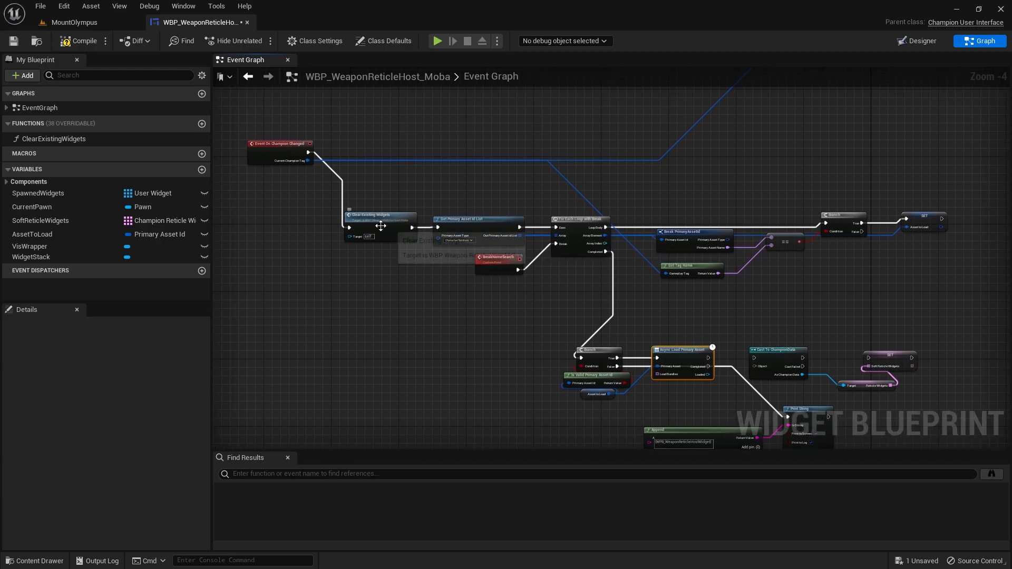
mouse_move(528, 292)
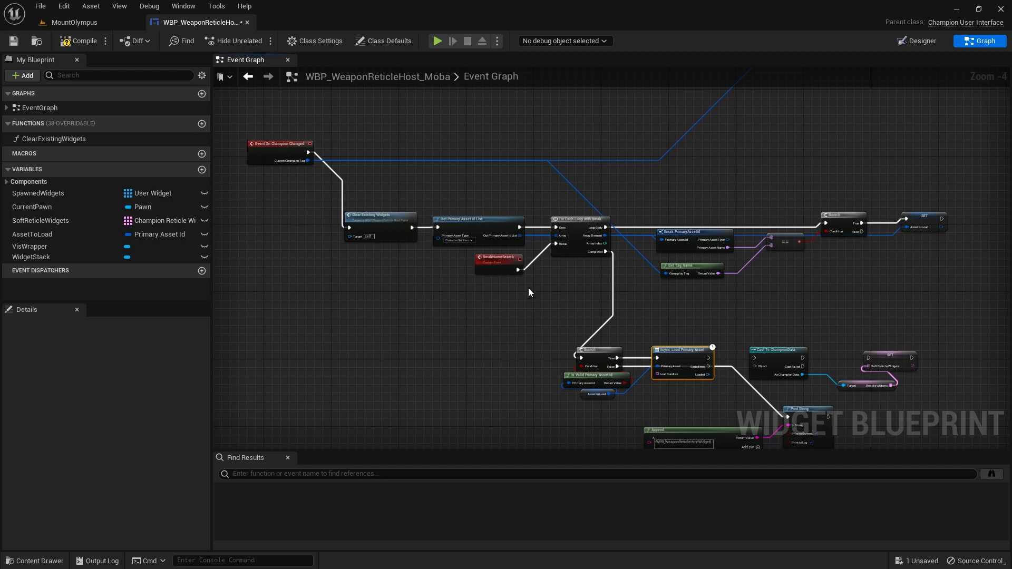
mouse_move(530, 292)
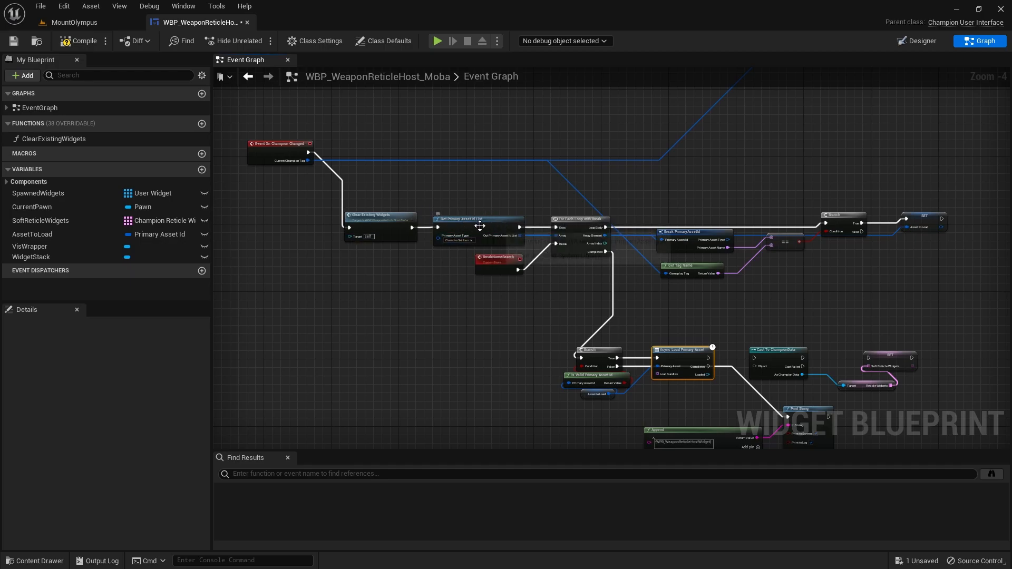
- Zoom out over the Cast To ChampionData and reticle widget loading nodes to review them
scroll(down, 3)
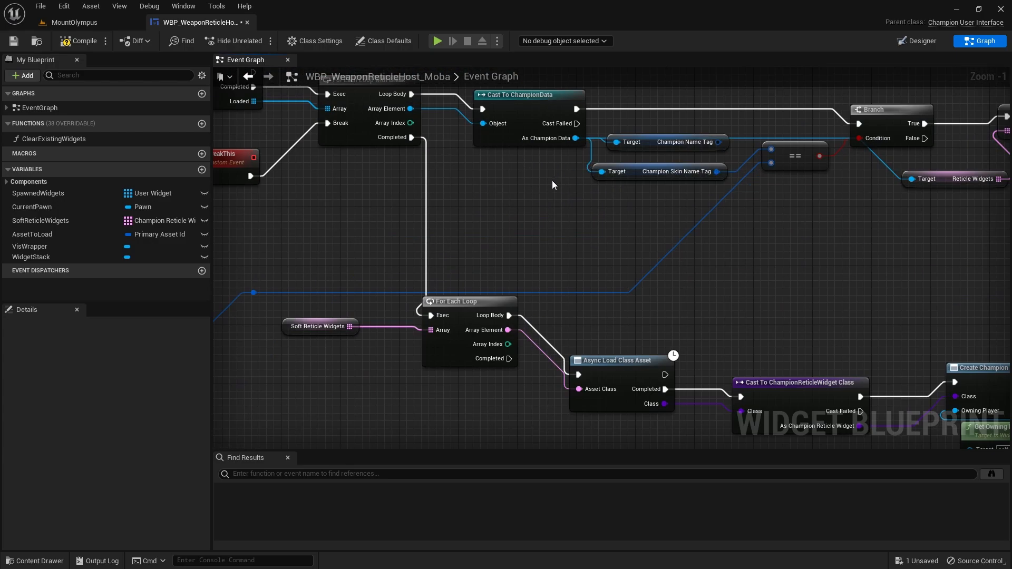
scroll(down, 3)
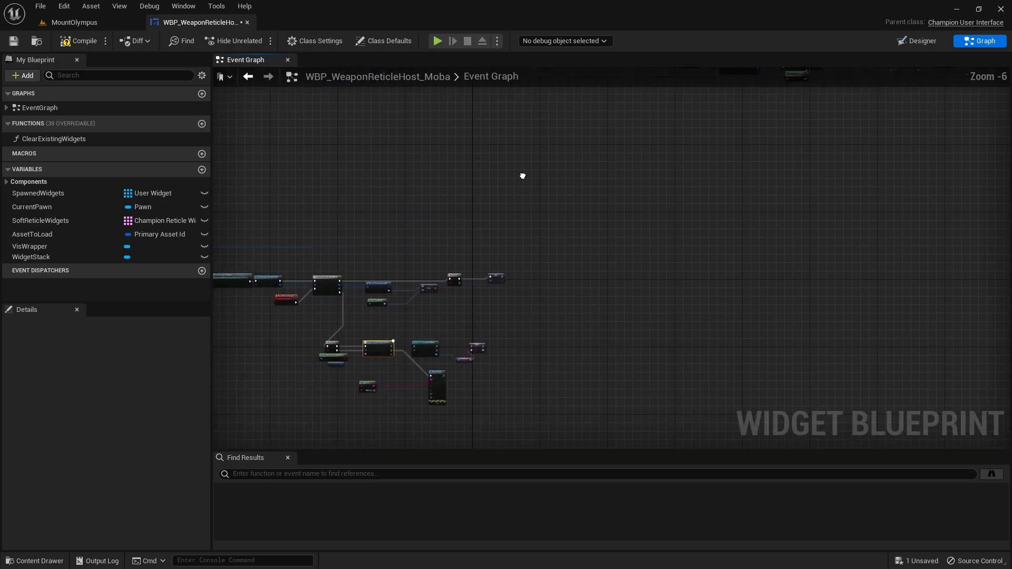